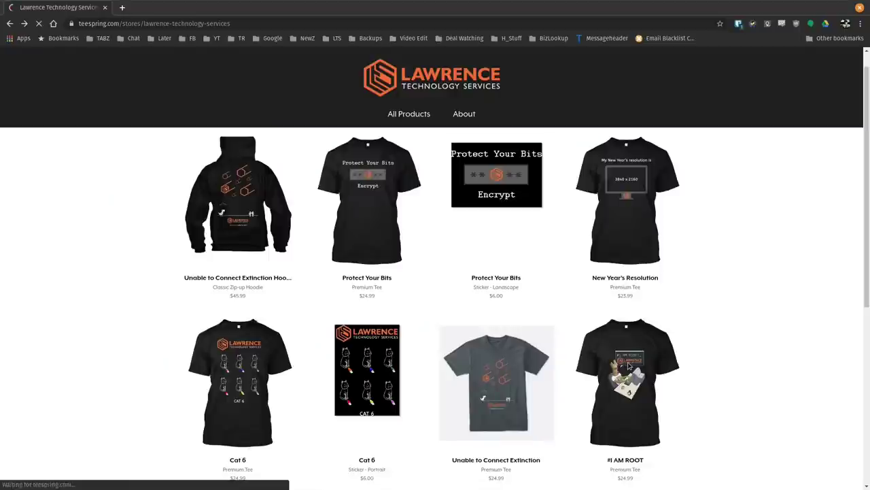
# Move from the Teespring Lawrence Technology Services store to the forum's category page.
pyautogui.click(625, 383)
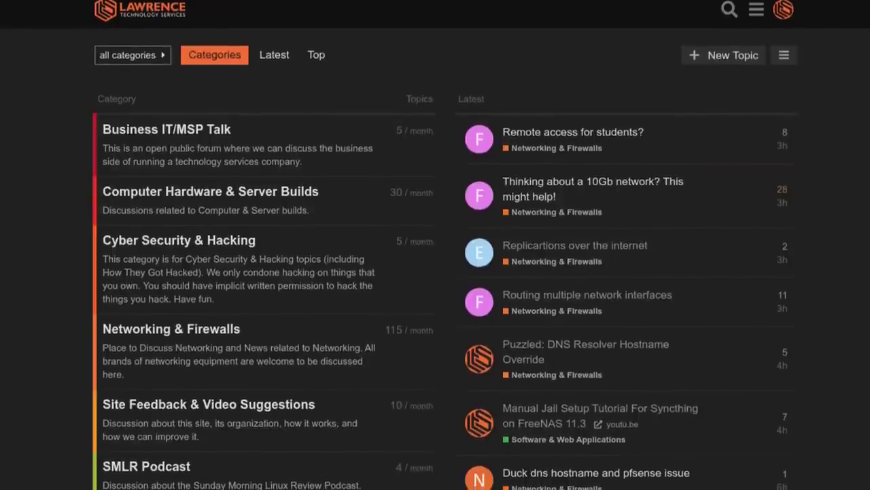
# Scroll down the Lawrence Systems forum category list.
pyautogui.scroll(-3)
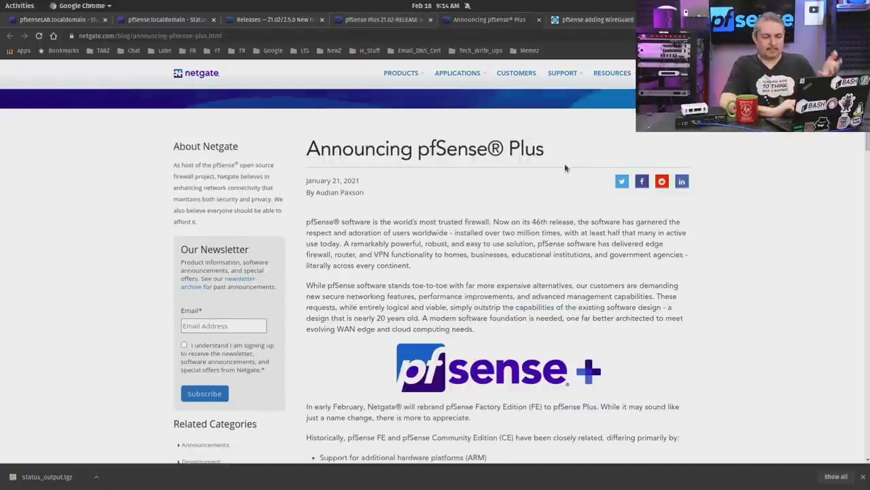
# Scroll the Announcing pfSense Plus post down to the FAQ on what pfSense Plus is.
pyautogui.scroll(-3)
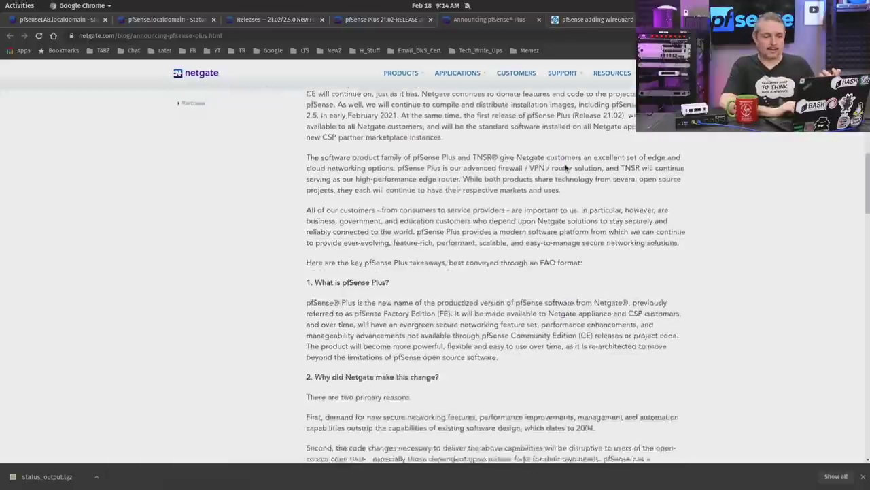
pyautogui.scroll(-3)
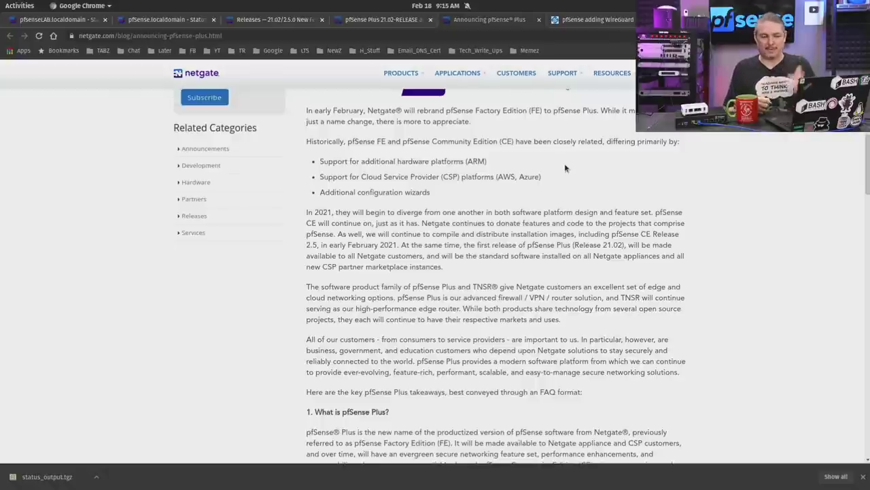
pyautogui.scroll(-3)
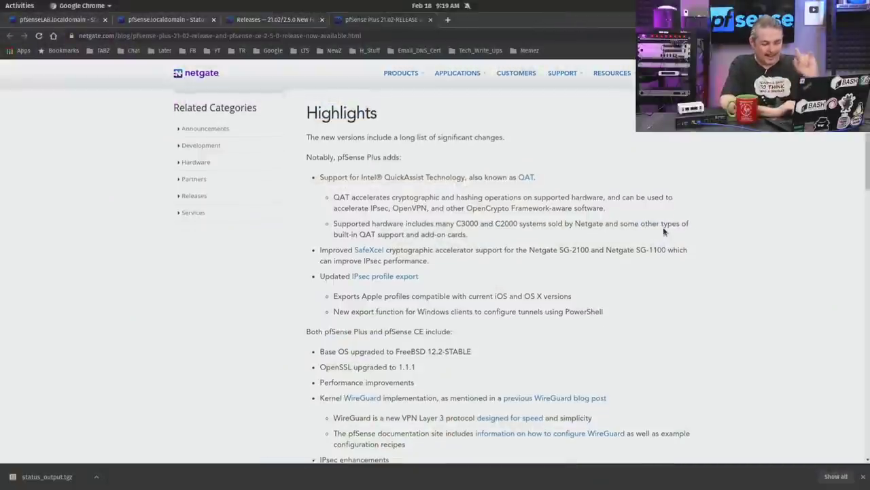
# Scroll the release Highlights down to the strongSwan IPsec and OpenVPN 2.5.0 changes.
pyautogui.scroll(3)
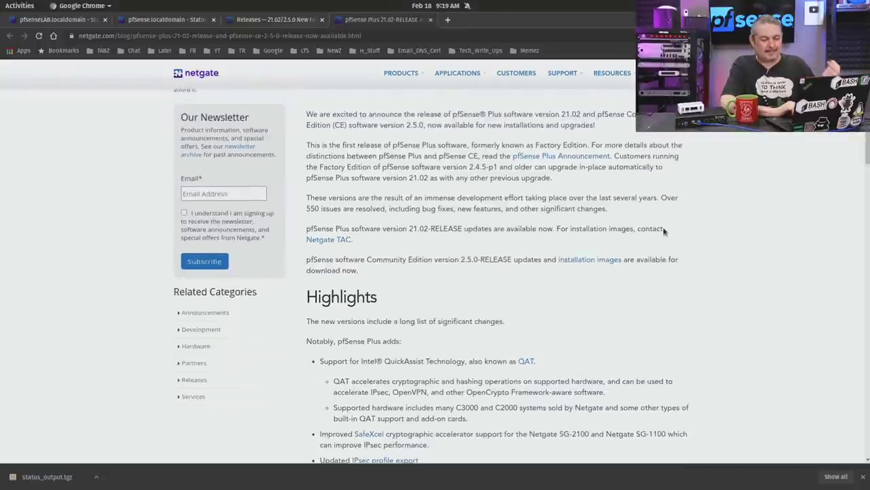
pyautogui.scroll(-3)
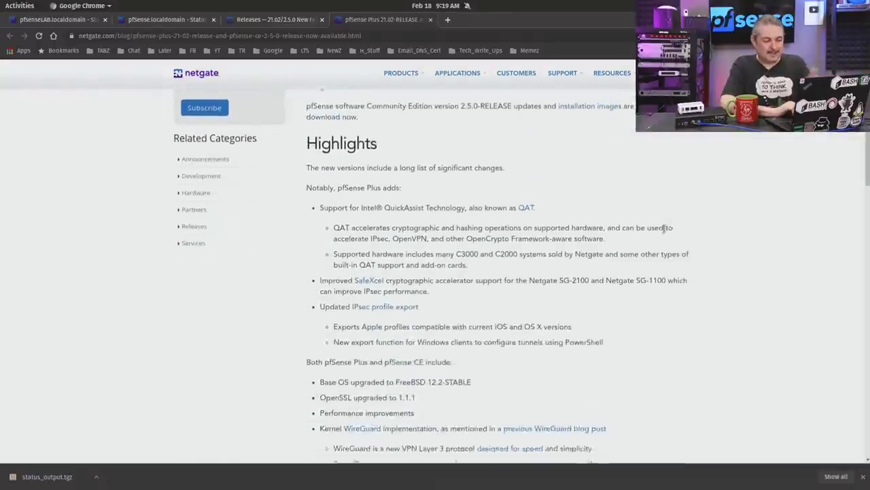
pyautogui.scroll(-3)
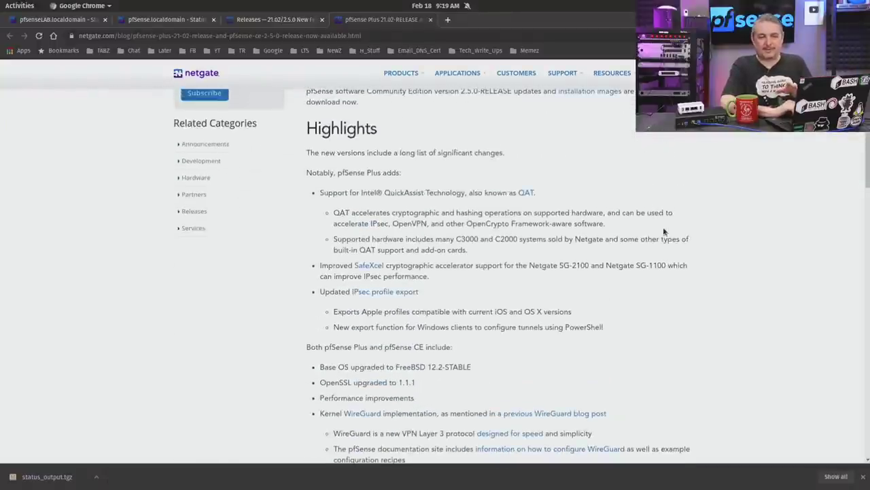
pyautogui.scroll(-3)
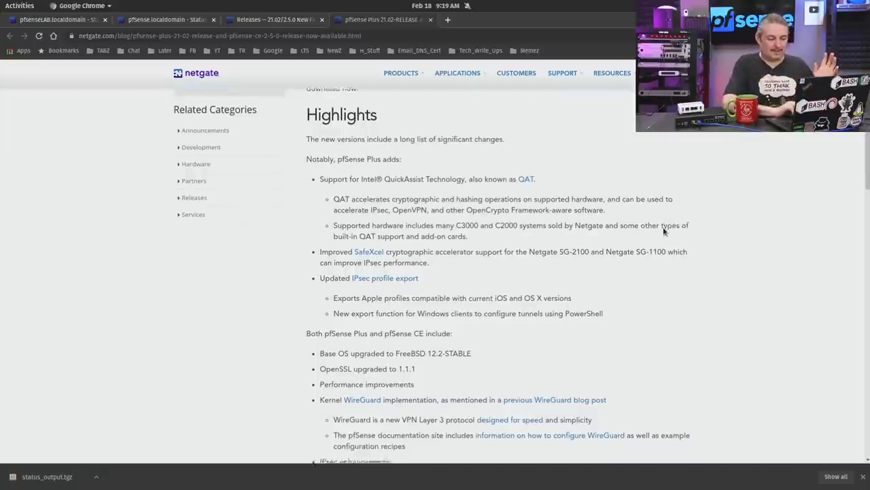
pyautogui.scroll(-3)
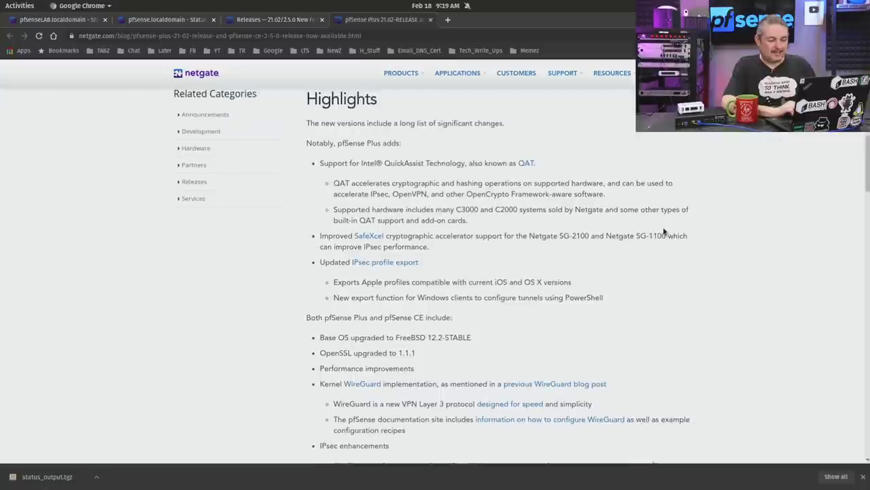
pyautogui.scroll(-3)
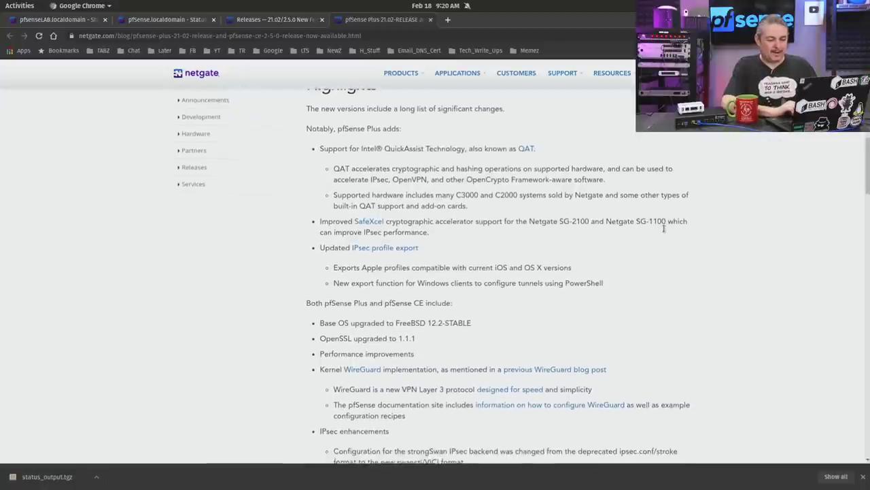
pyautogui.scroll(-3)
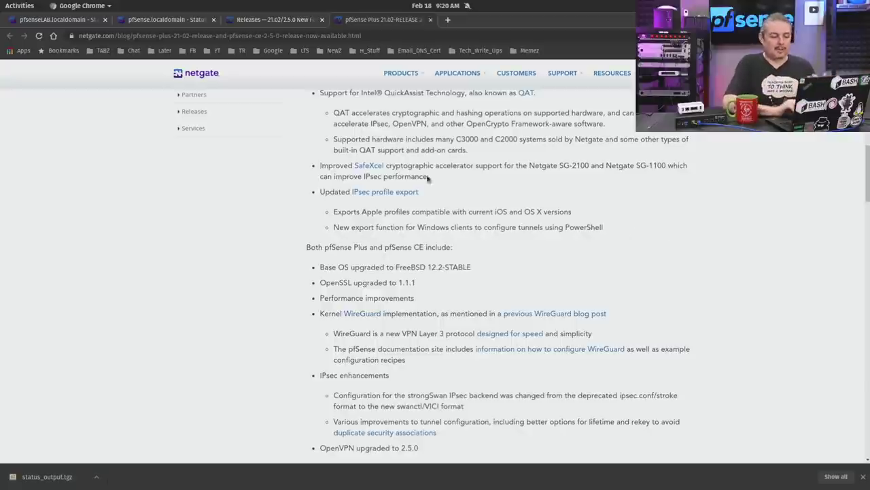
pyautogui.scroll(-3)
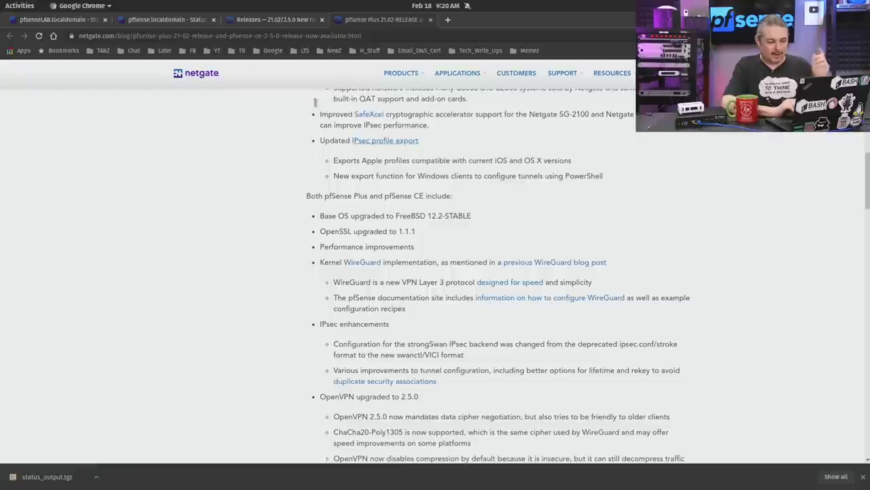
# View the SG-5100 pfSense Plus 21.02 dashboard, then the 2.5.0-RELEASE CE lab dashboard.
pyautogui.click(167, 19)
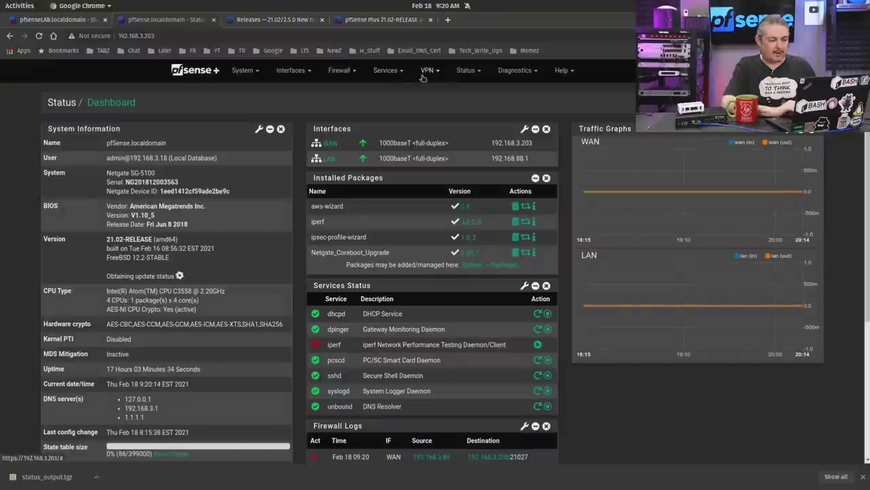
pyautogui.click(427, 70)
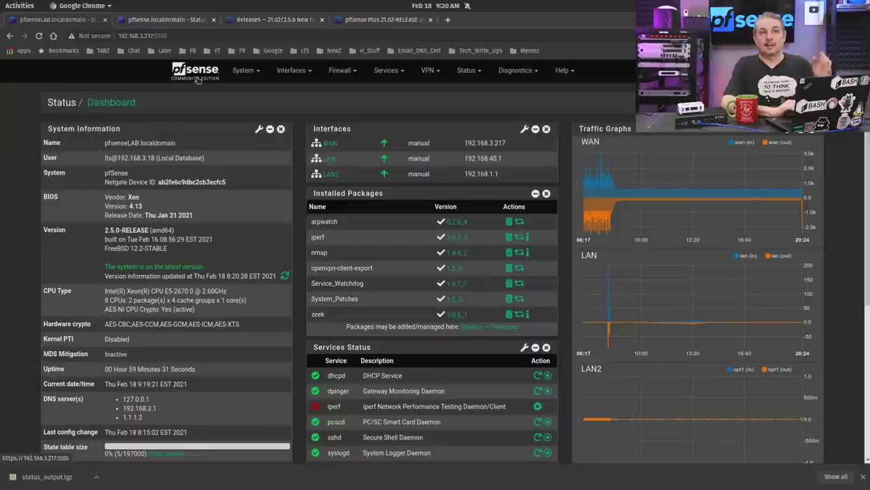
pyautogui.click(428, 70)
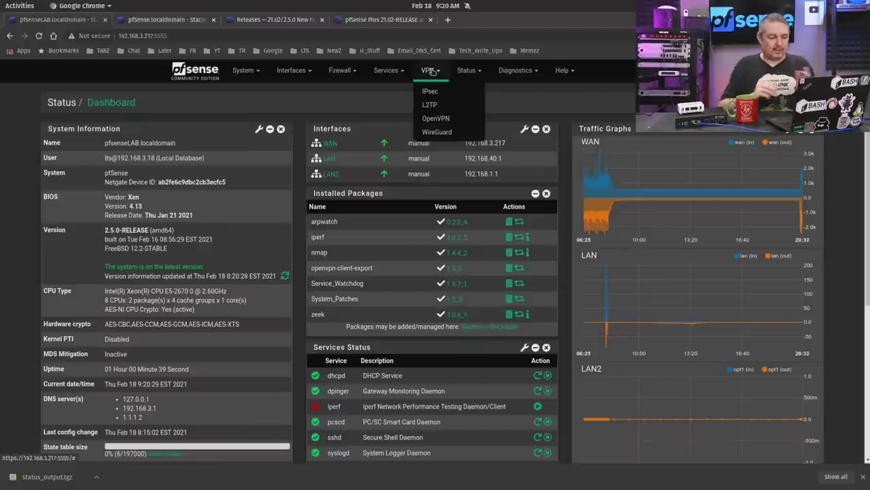
pyautogui.click(198, 78)
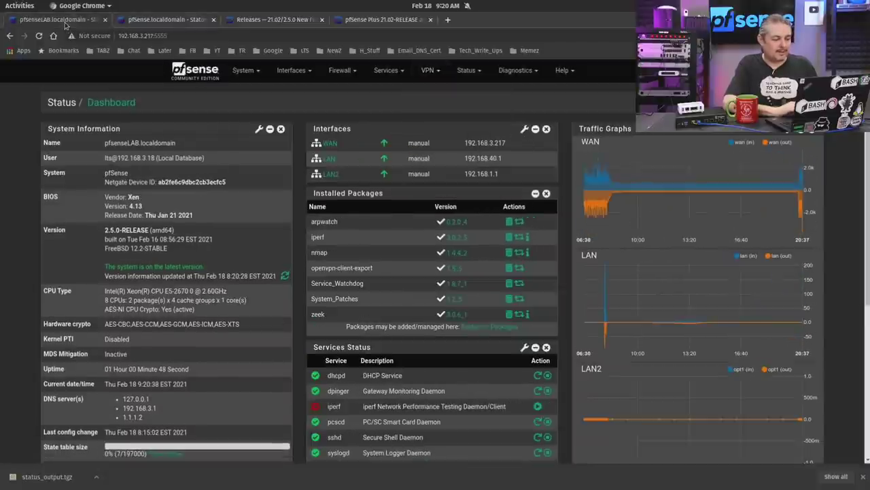
pyautogui.moveTo(74, 35)
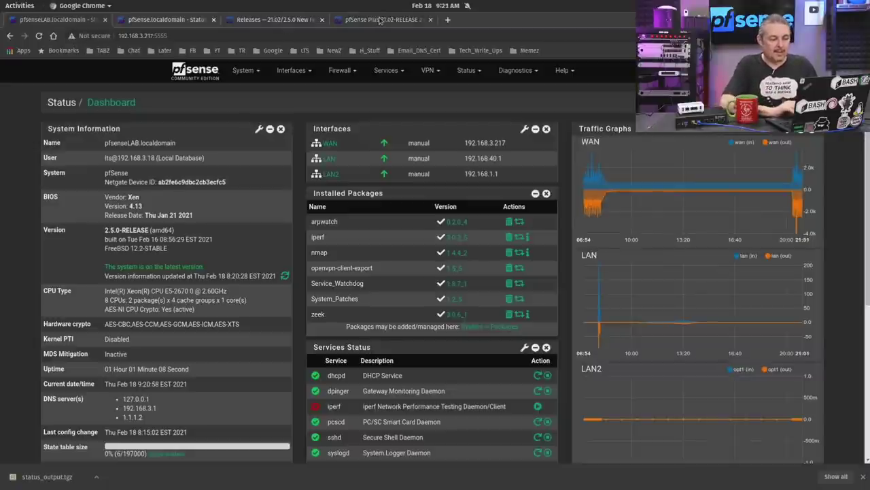
pyautogui.click(381, 19)
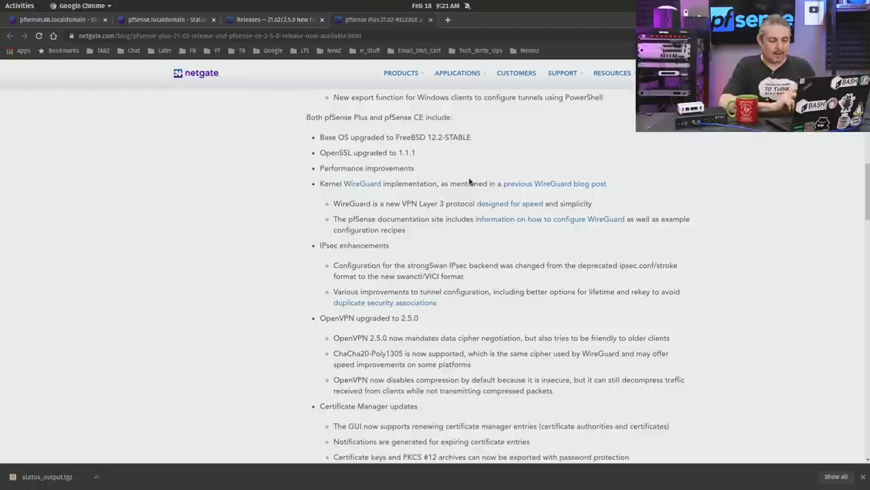
pyautogui.scroll(-3)
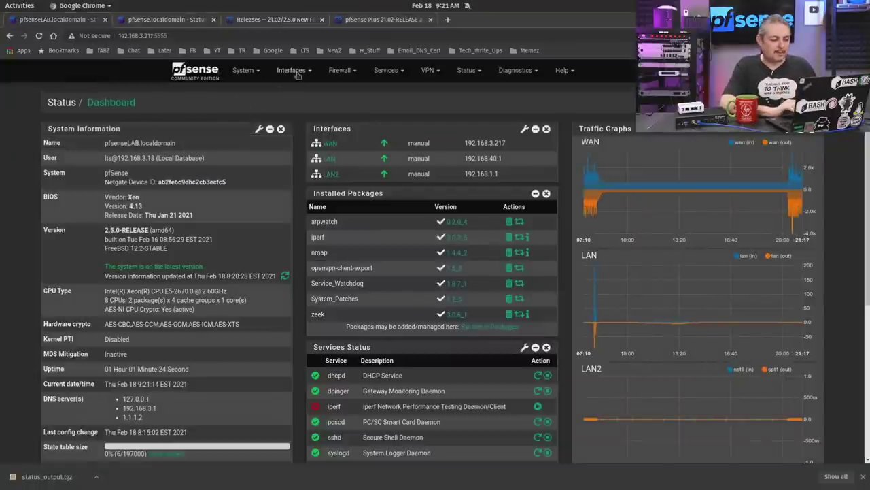
pyautogui.click(428, 70)
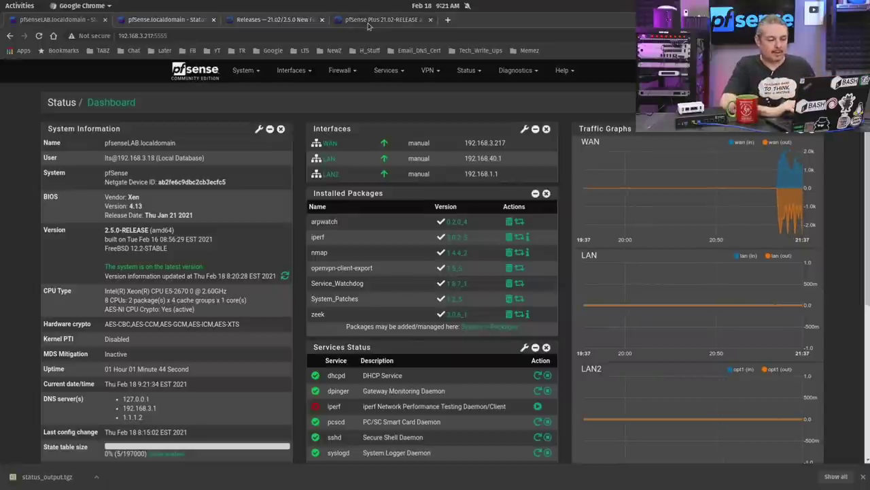
# Return to the release post and scroll past Certificate Manager updates to Important Information.
pyautogui.click(377, 19)
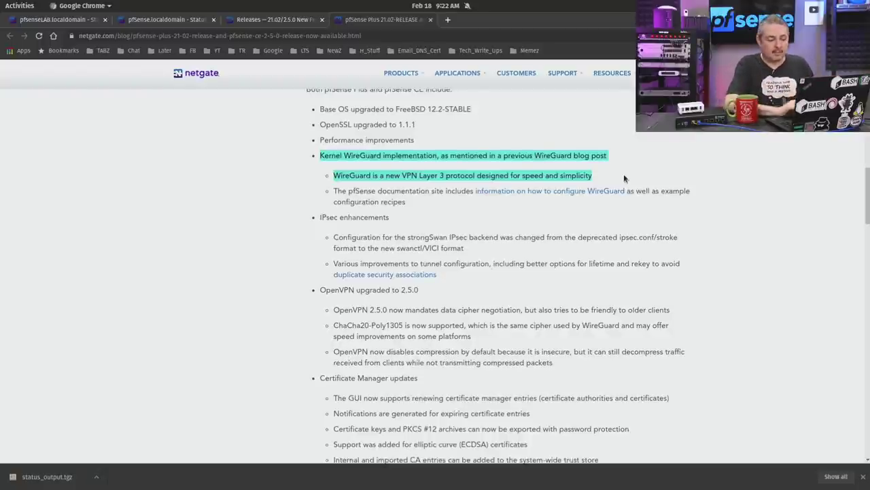
pyautogui.scroll(-3)
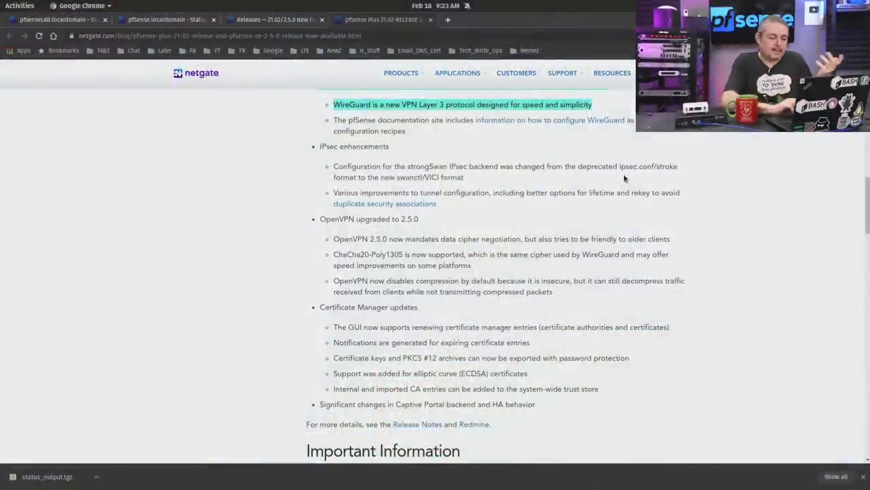
pyautogui.scroll(-3)
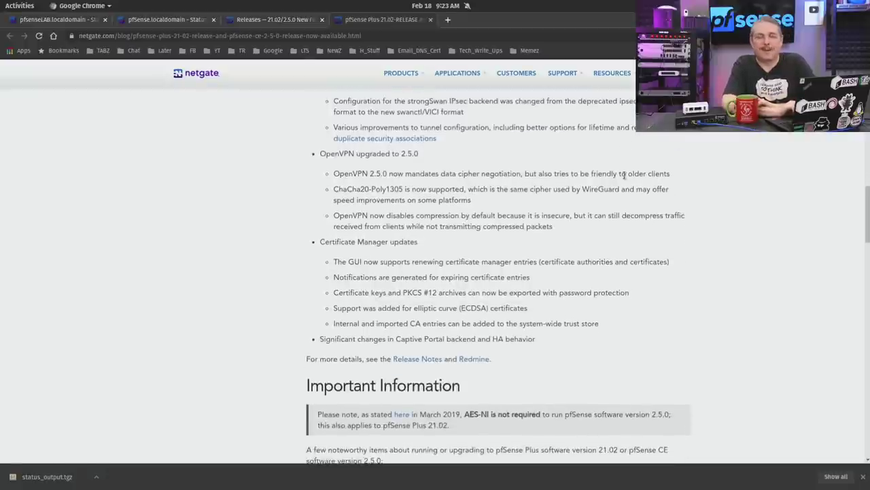
pyautogui.scroll(-3)
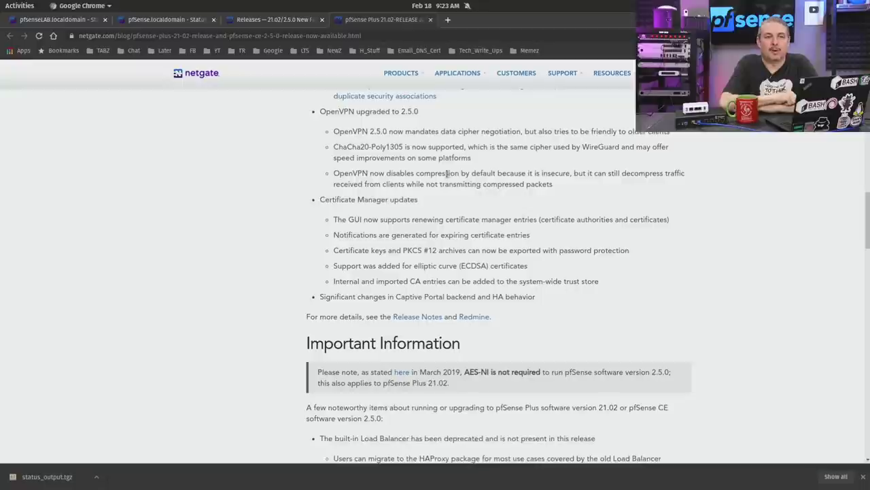
pyautogui.scroll(-3)
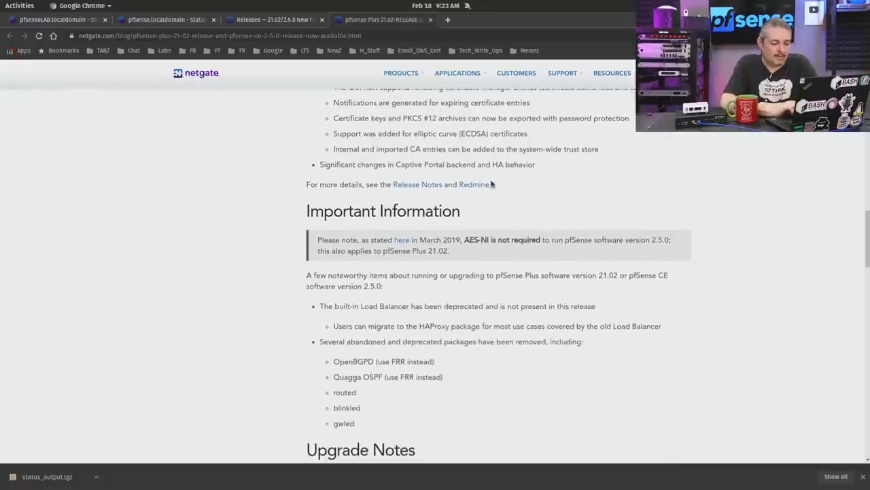
pyautogui.scroll(-3)
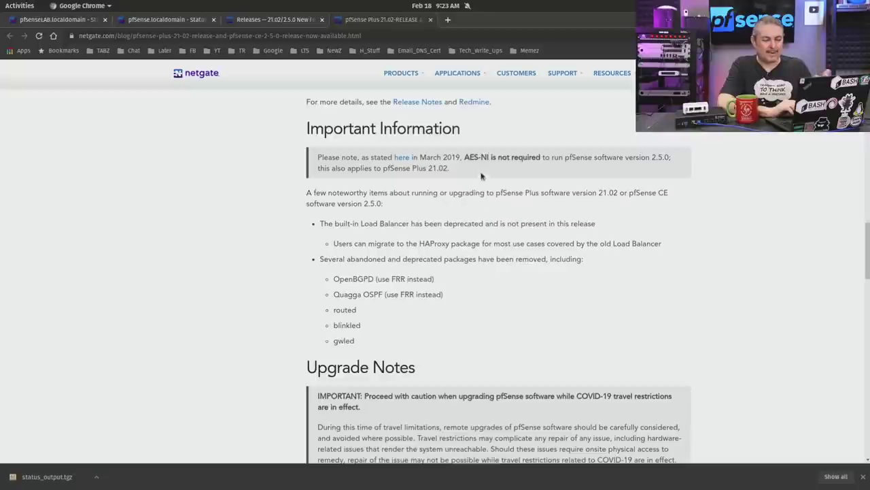
pyautogui.moveTo(487, 182)
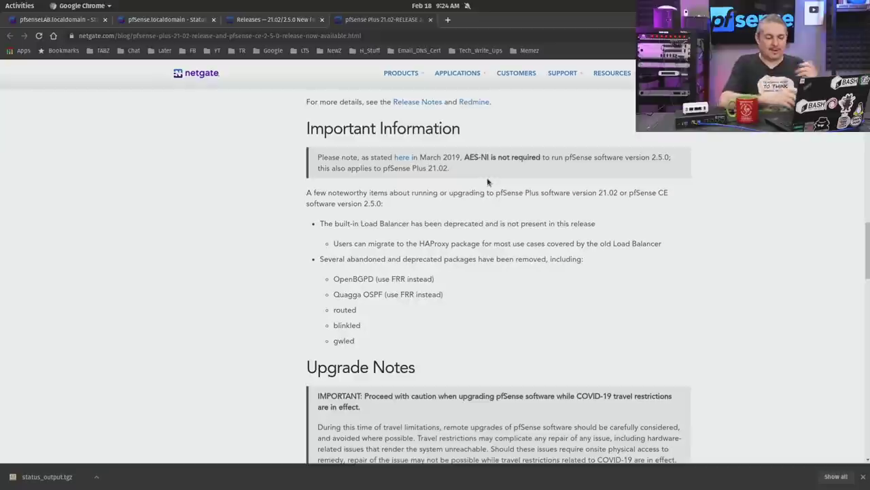
pyautogui.moveTo(644, 268)
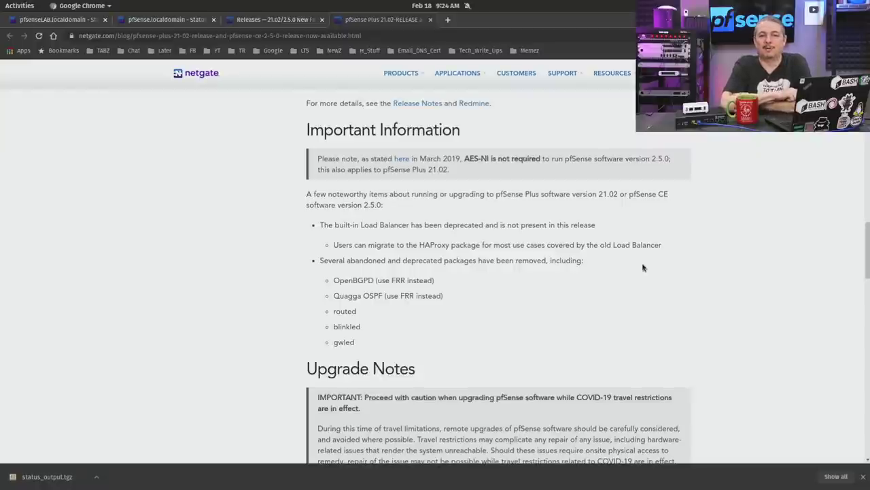
# Scroll to the Upgrade Notes covering the COVID-19 caution, backups and package warning.
pyautogui.scroll(-3)
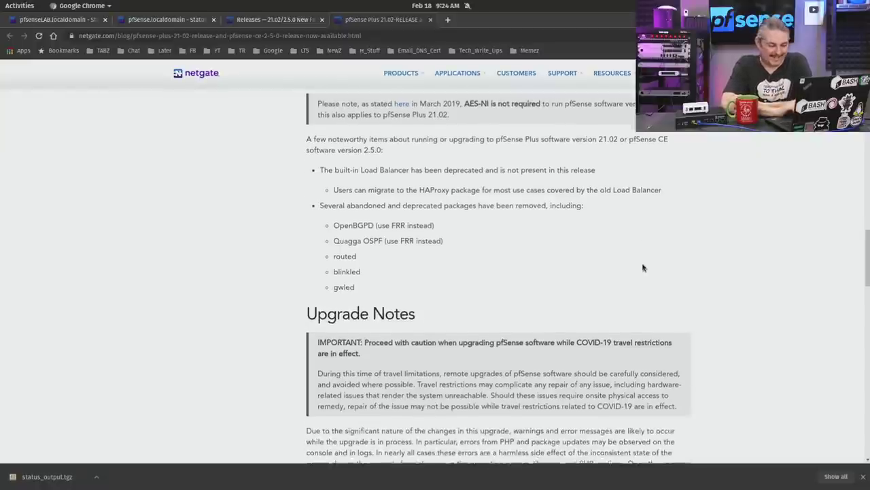
pyautogui.scroll(-3)
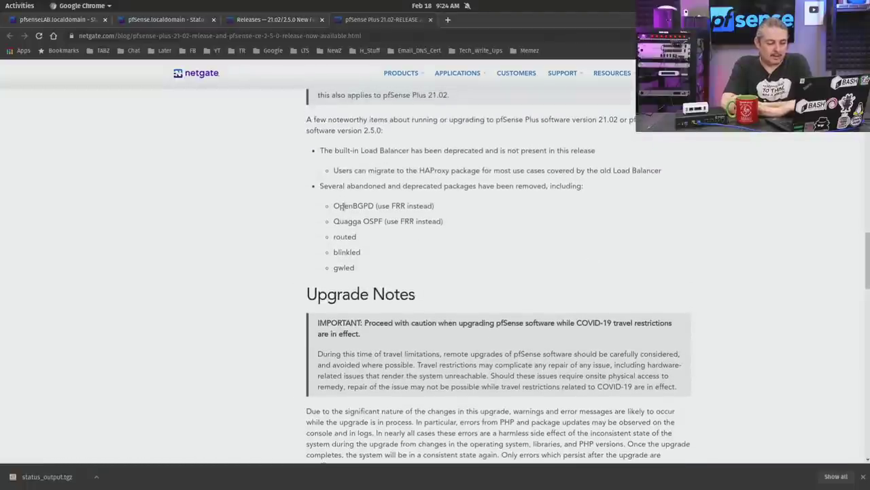
pyautogui.moveTo(388, 248)
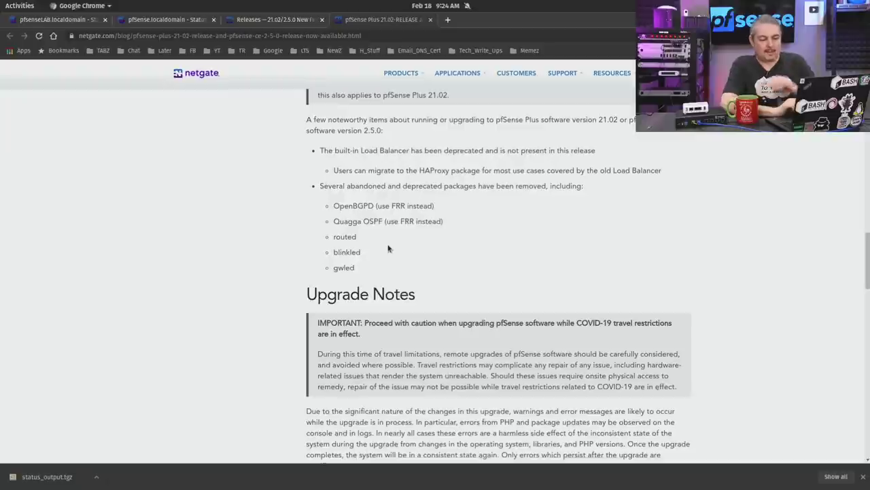
pyautogui.moveTo(409, 253)
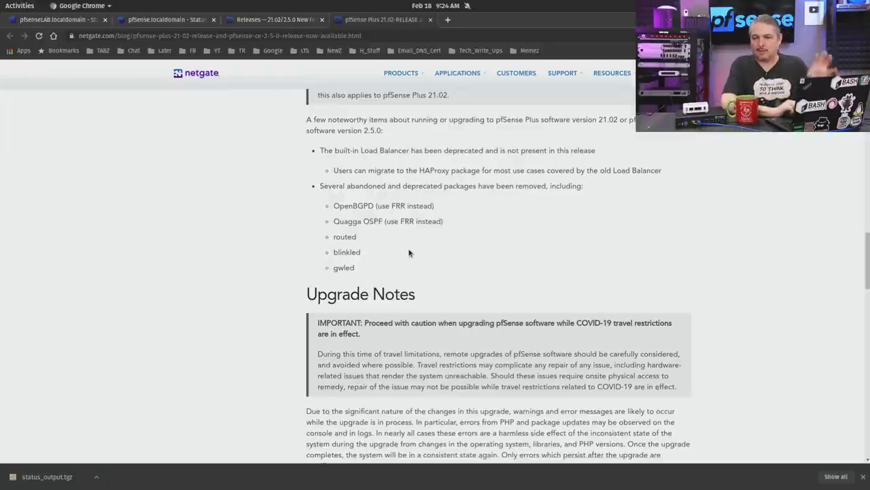
pyautogui.scroll(-3)
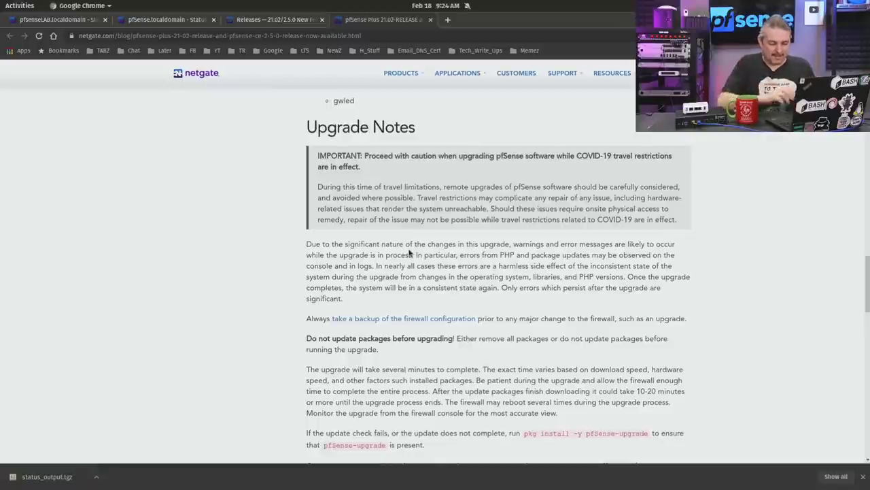
# Scroll through the 'Do not update packages before upgrading' warning in the Upgrade Notes.
pyautogui.scroll(-3)
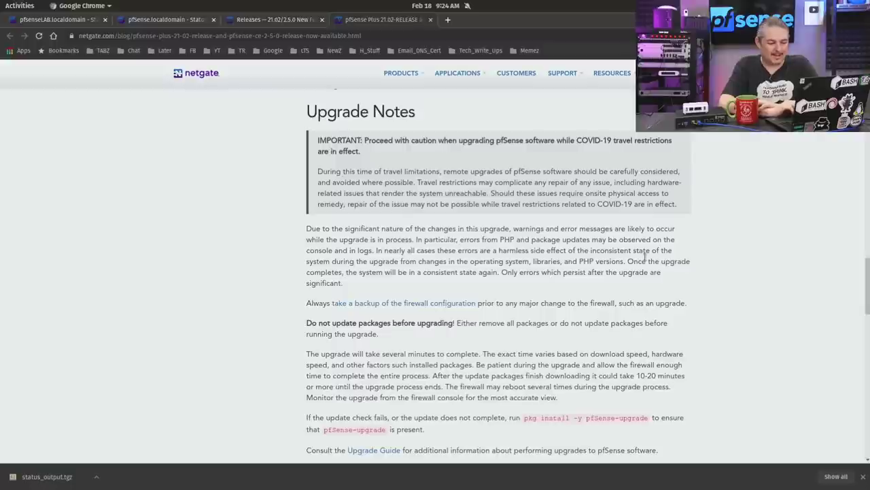
pyautogui.scroll(-3)
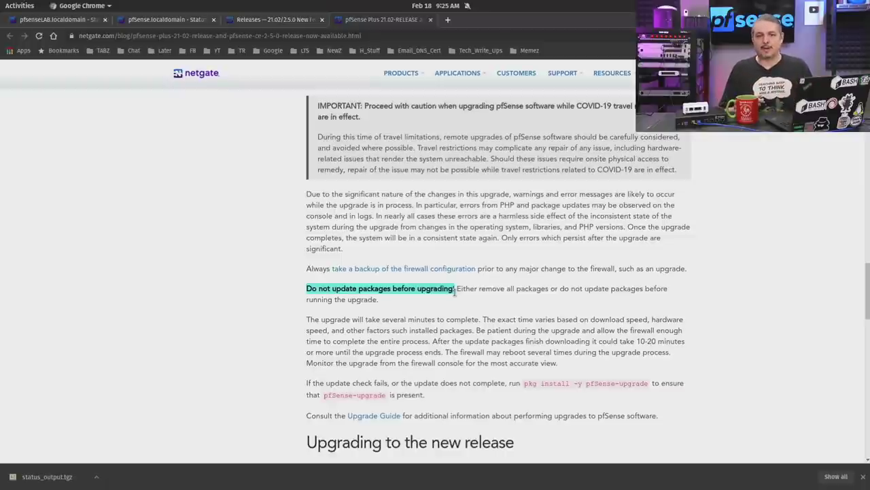
pyautogui.scroll(-3)
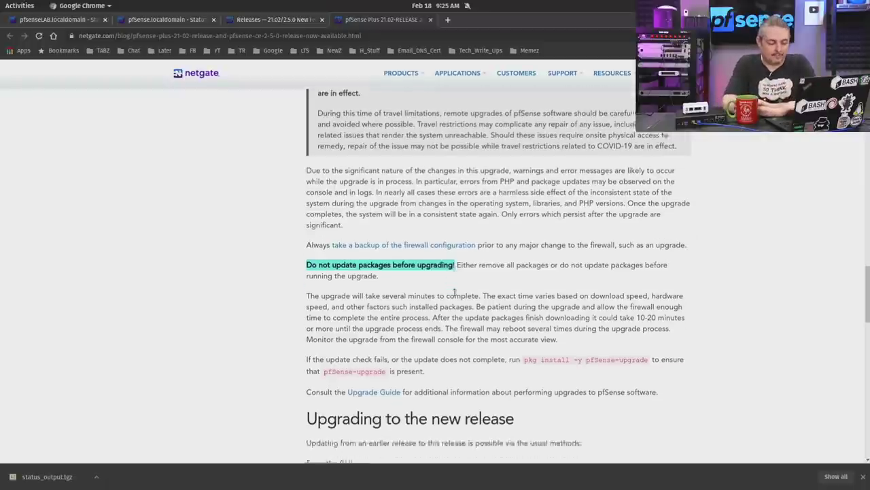
pyautogui.scroll(-3)
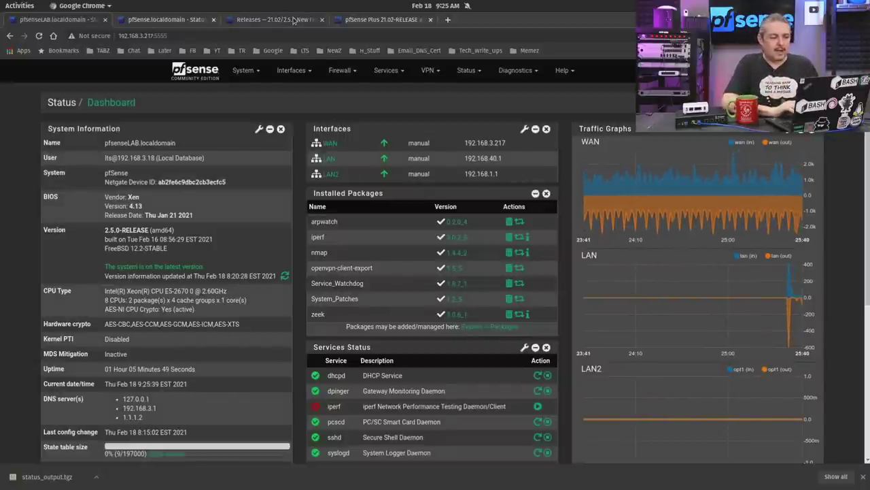
# Switch to the Netgate Docs 'Releases — 21.02/2.5.0' release notes page.
pyautogui.click(272, 19)
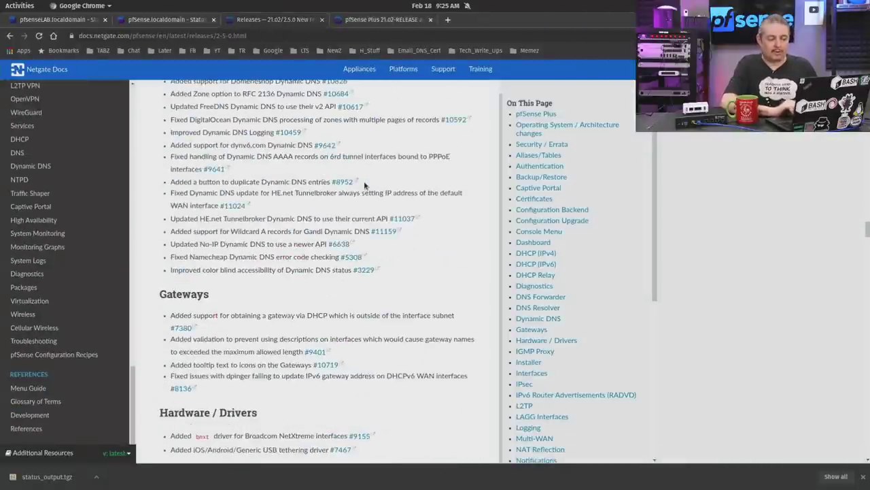
# Scroll the notes past NAT Reflection, Notifications and NTPD to Web Interface, then return to pfSense.
pyautogui.scroll(-3)
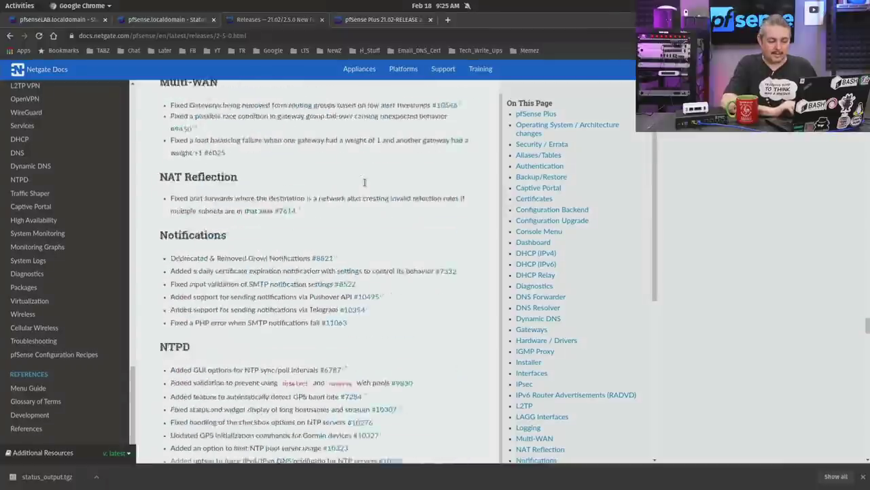
pyautogui.scroll(-3)
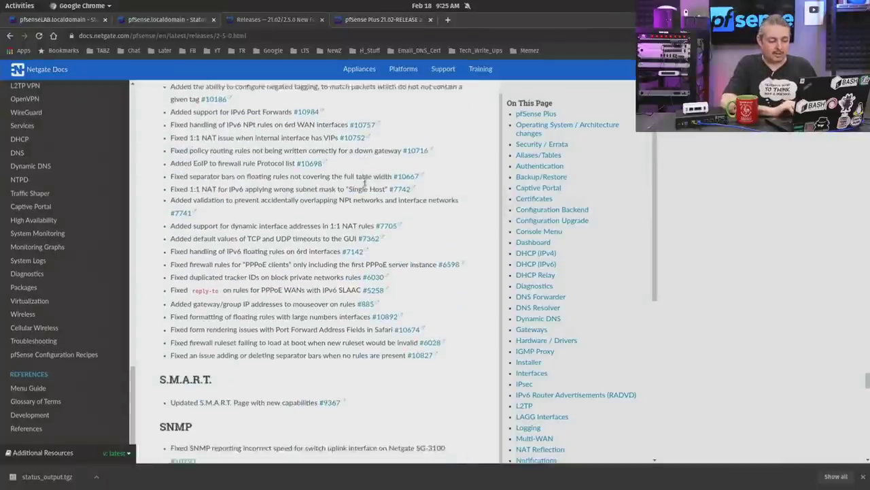
pyautogui.scroll(-3)
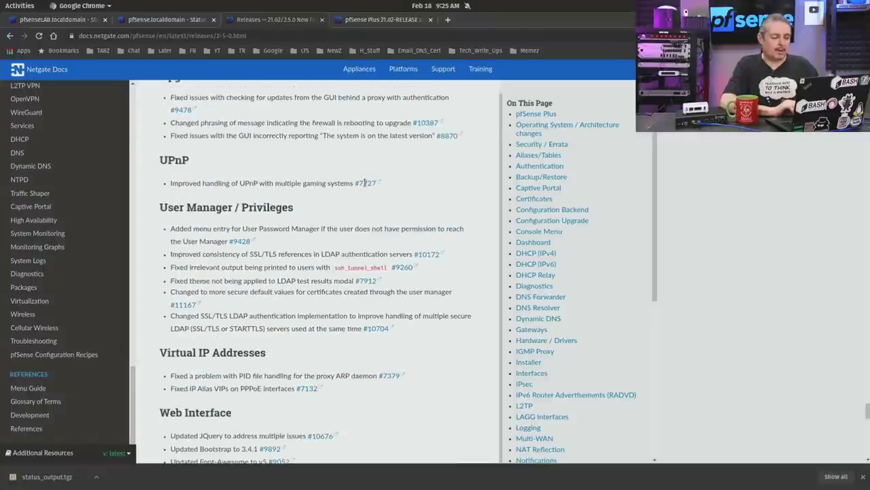
pyautogui.click(58, 19)
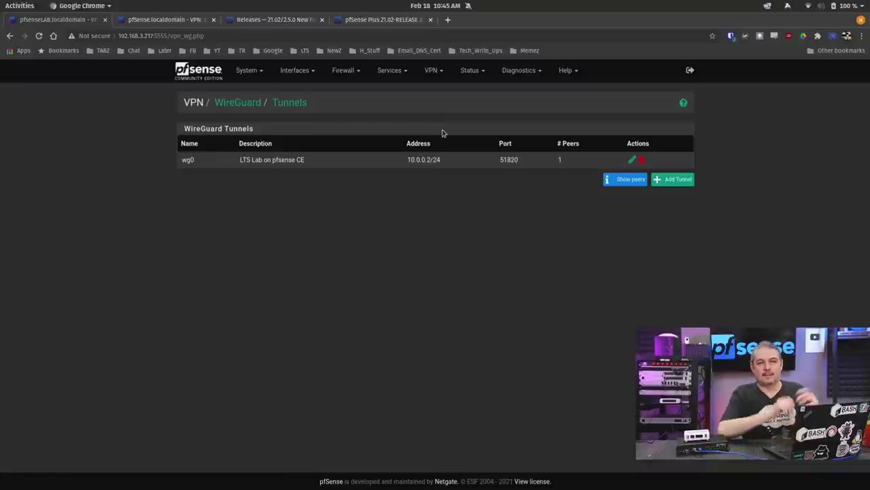
pyautogui.moveTo(563, 182)
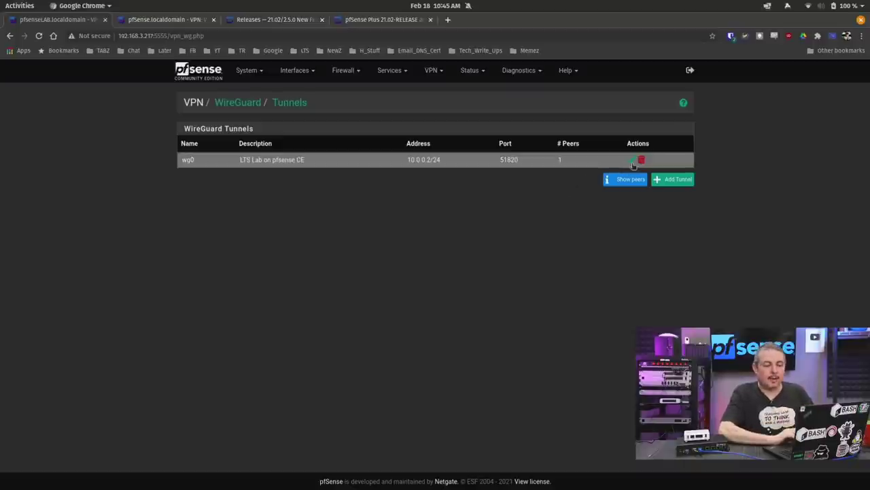
# Open wg0 tunnel settings showing address 10.0.0.1/24, port 51820 and peer LTS lab.
pyautogui.click(632, 159)
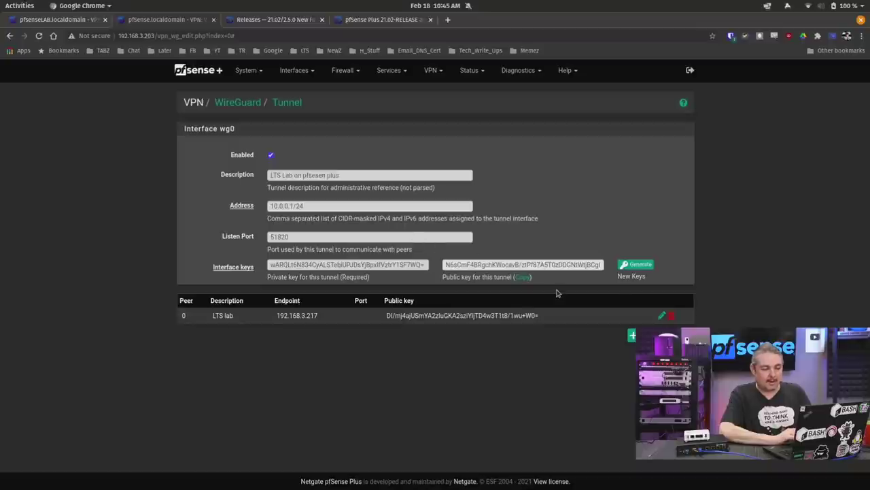
# Inspect the LTS lab peer and CE tunnel, declining to overwrite existing keys.
pyautogui.click(661, 315)
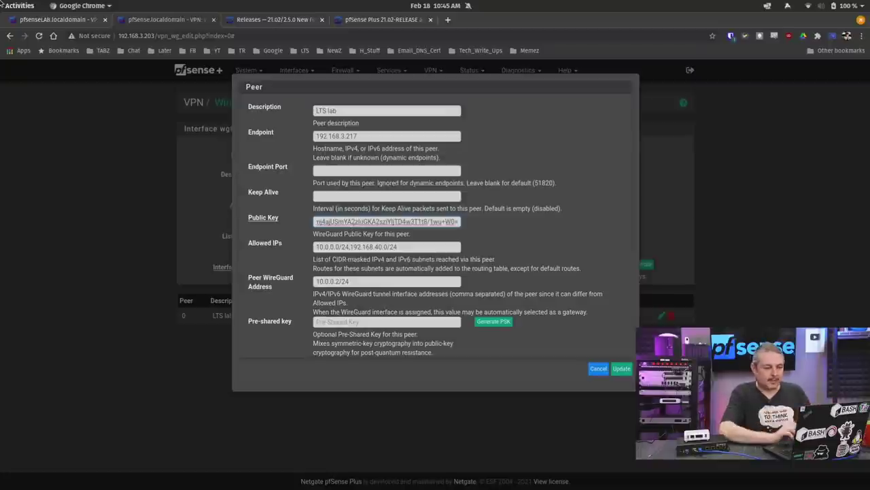
pyautogui.click(598, 368)
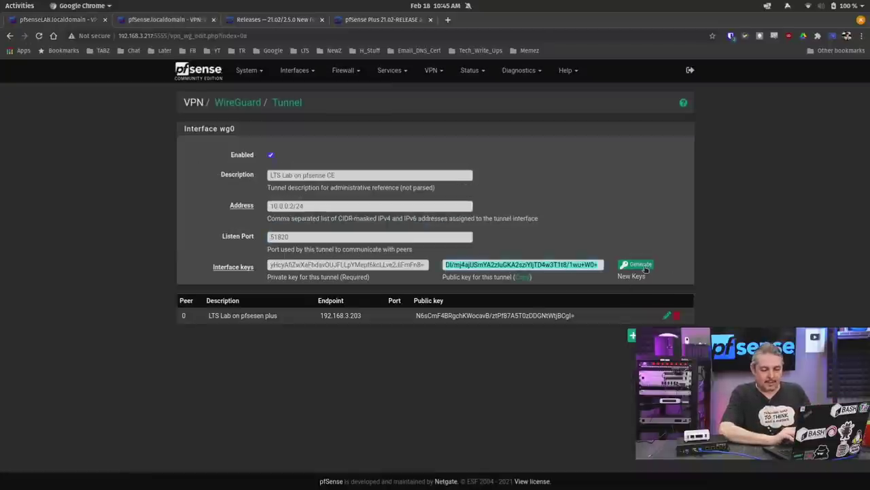
pyautogui.click(637, 264)
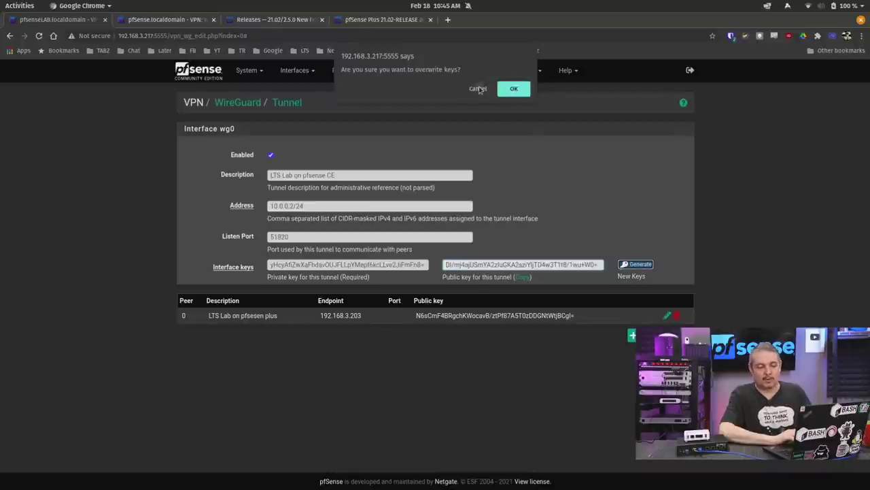
pyautogui.click(514, 89)
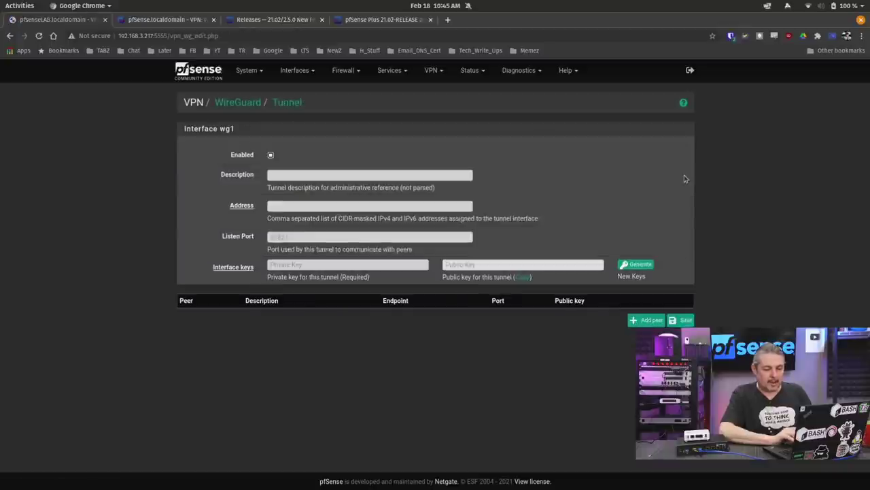
# Generate a fresh private and public interface key pair for the wg1 tunnel.
pyautogui.click(636, 264)
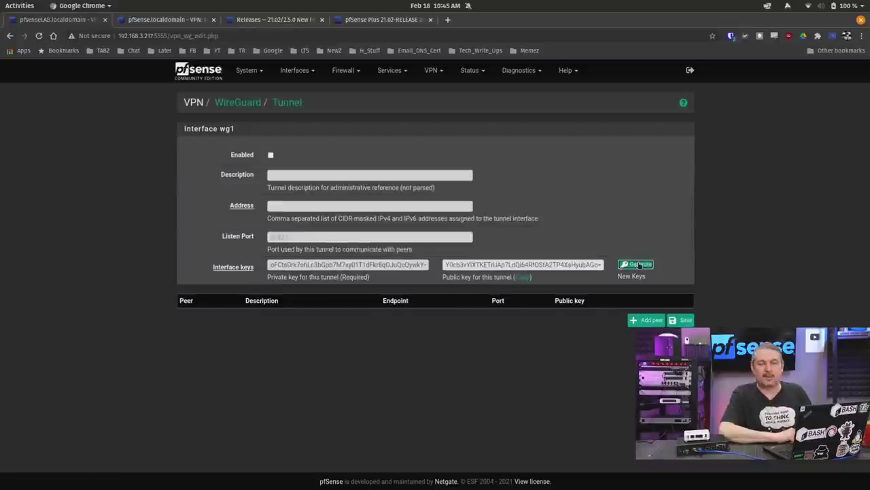
pyautogui.click(636, 265)
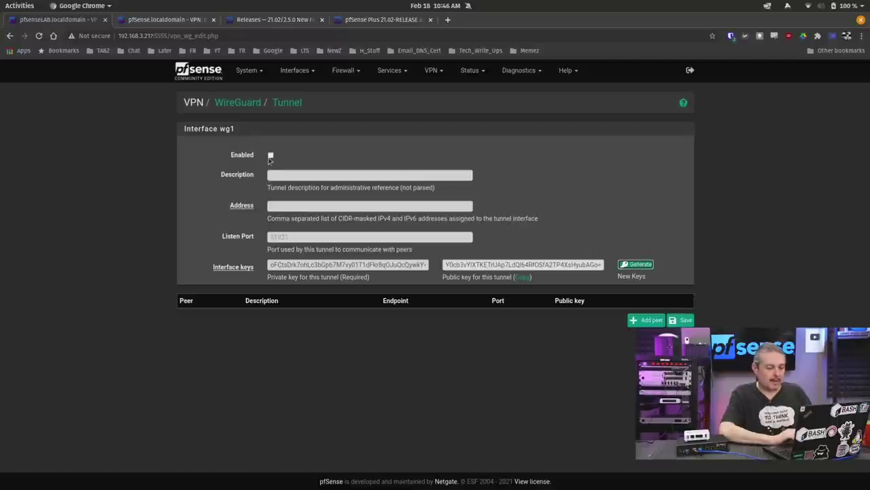
pyautogui.moveTo(293, 162)
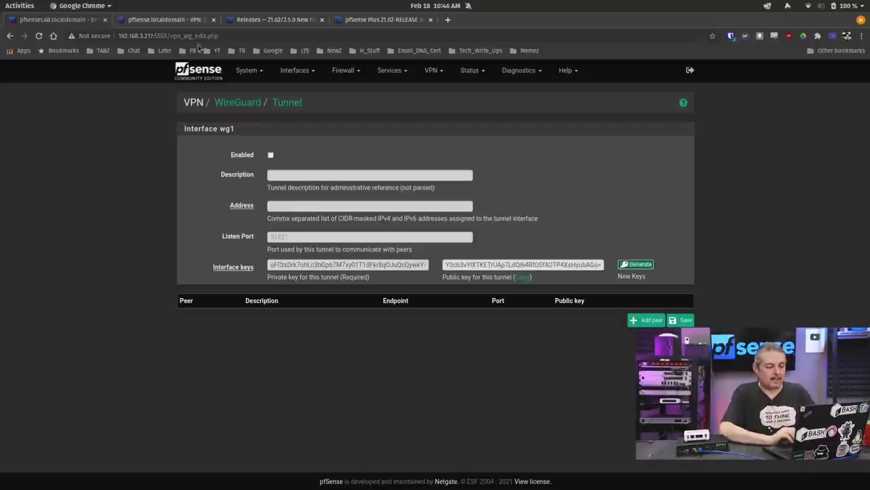
pyautogui.click(247, 70)
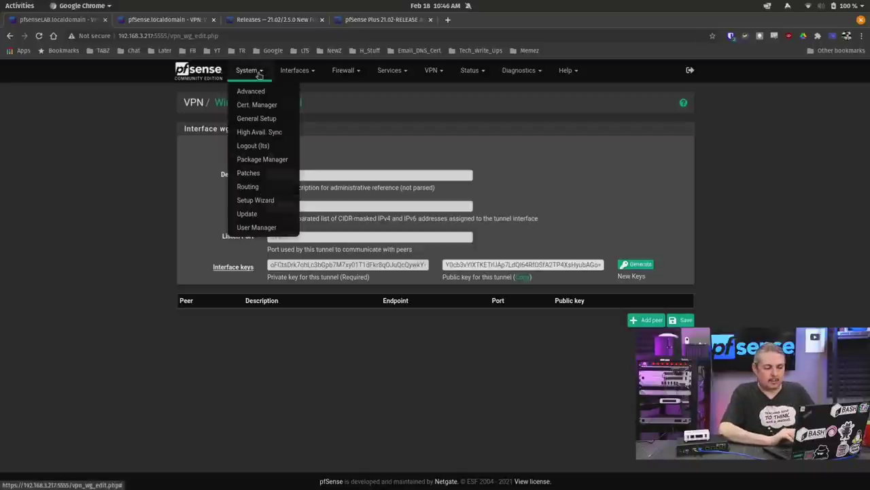
# List installed packages from arpwatch through zeek in the Package Manager.
pyautogui.click(261, 159)
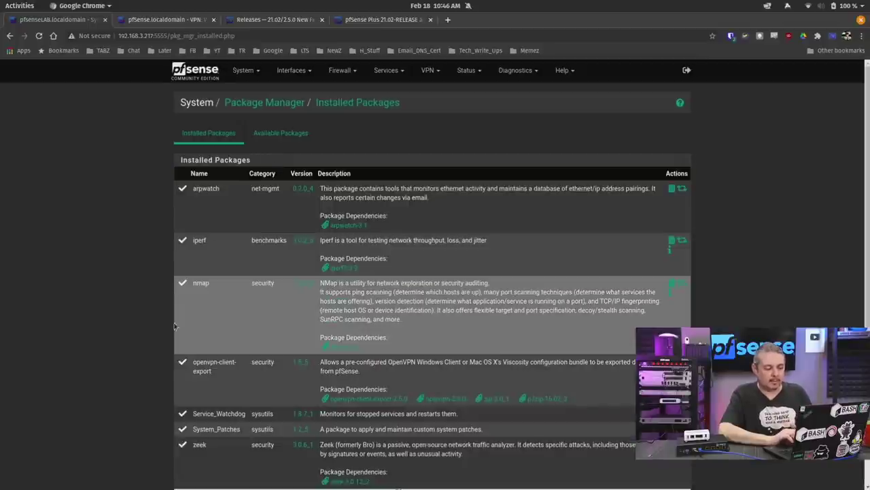
pyautogui.scroll(-3)
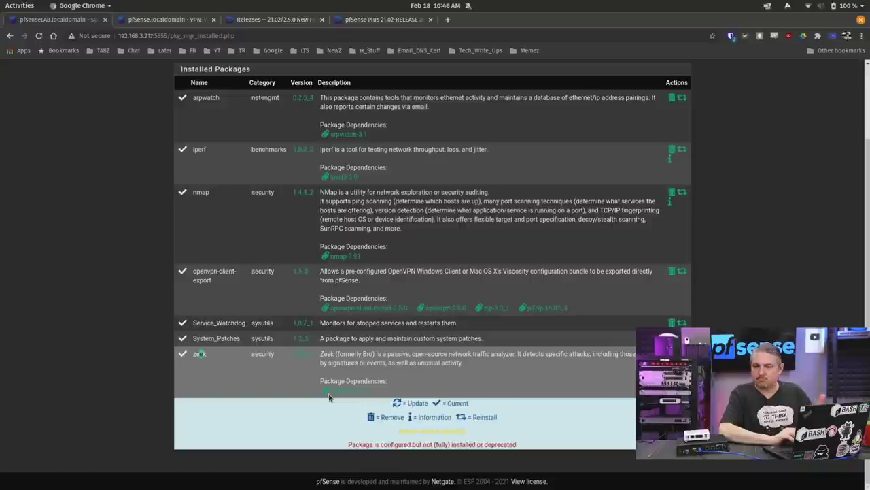
pyautogui.moveTo(439, 376)
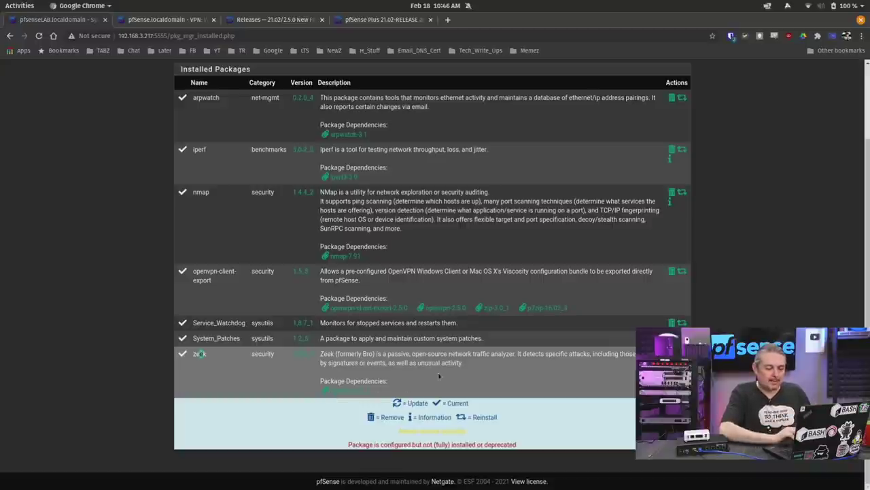
pyautogui.moveTo(512, 372)
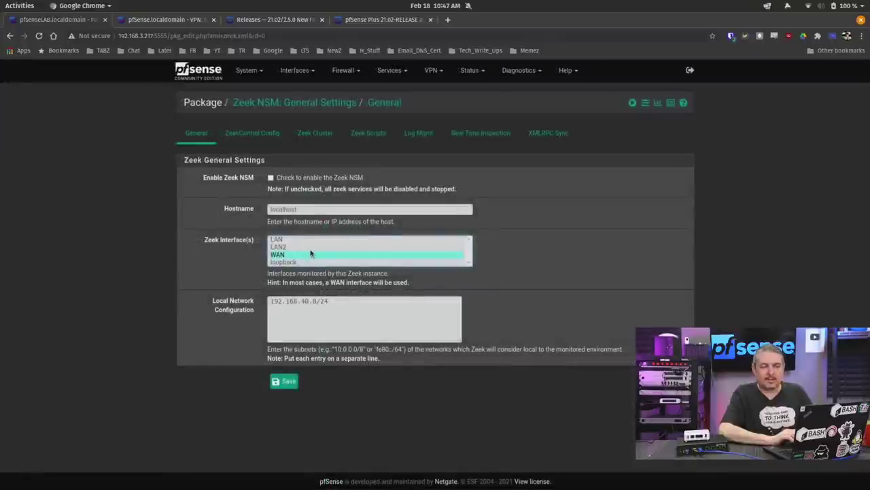
pyautogui.moveTo(310, 247)
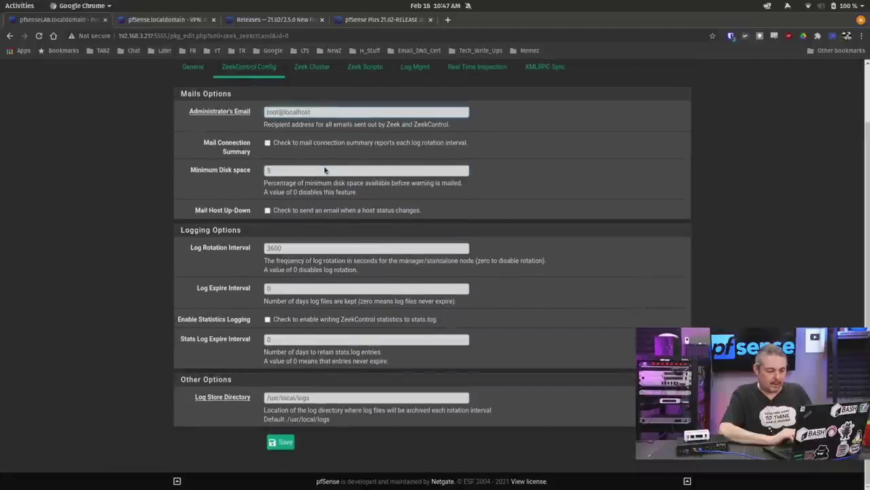
# Review the Zeek Cluster configuration, then the still-empty Zeek Scripts list.
pyautogui.click(312, 66)
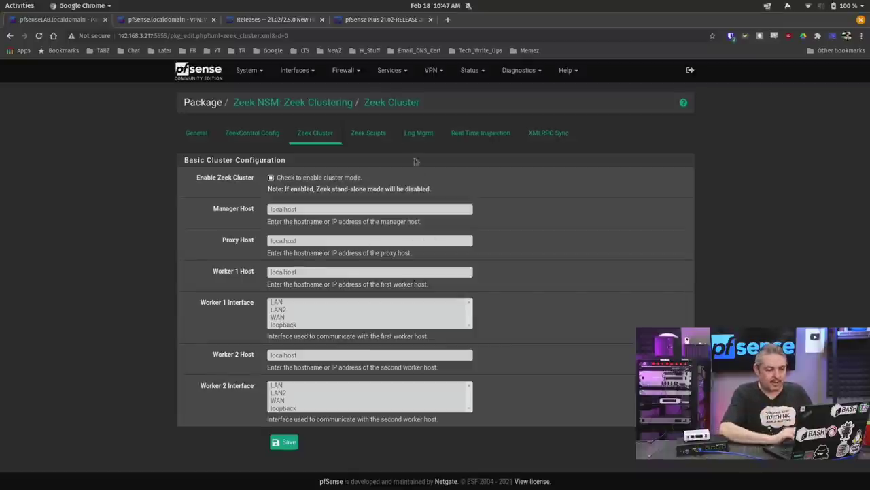
pyautogui.click(369, 133)
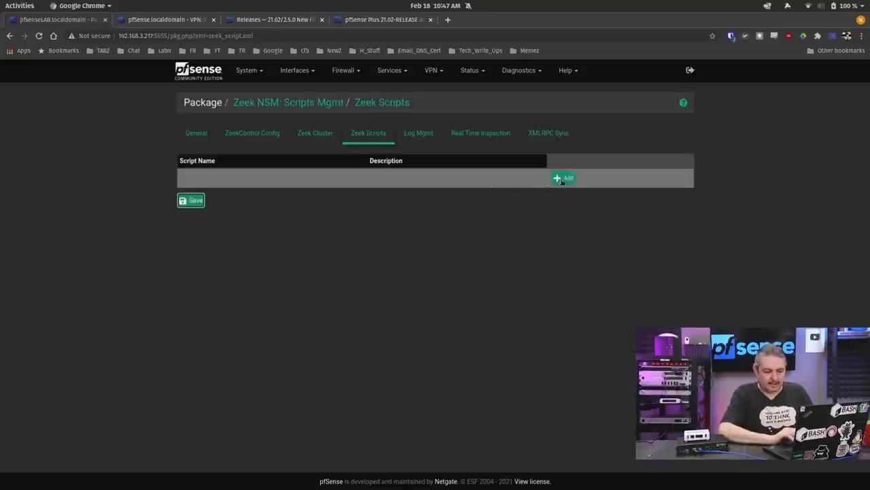
# Bring up a blank Zeek script form asking for name, absolute path and description.
pyautogui.click(563, 177)
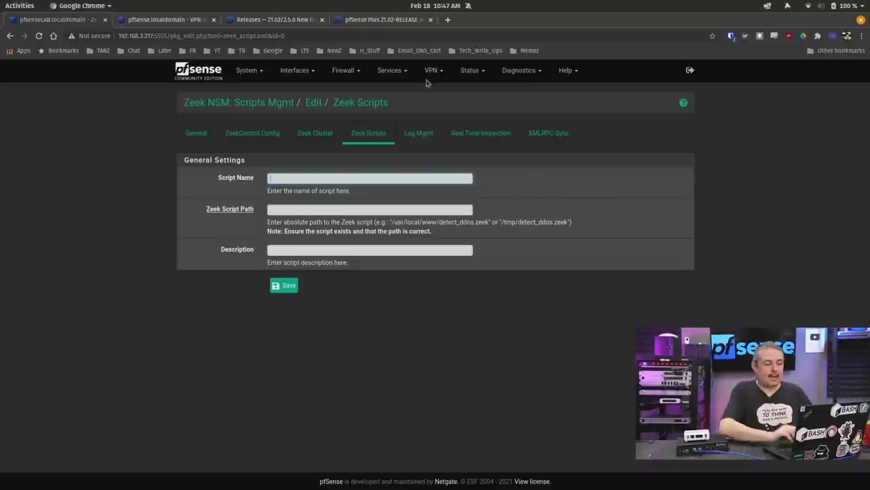
pyautogui.click(247, 70)
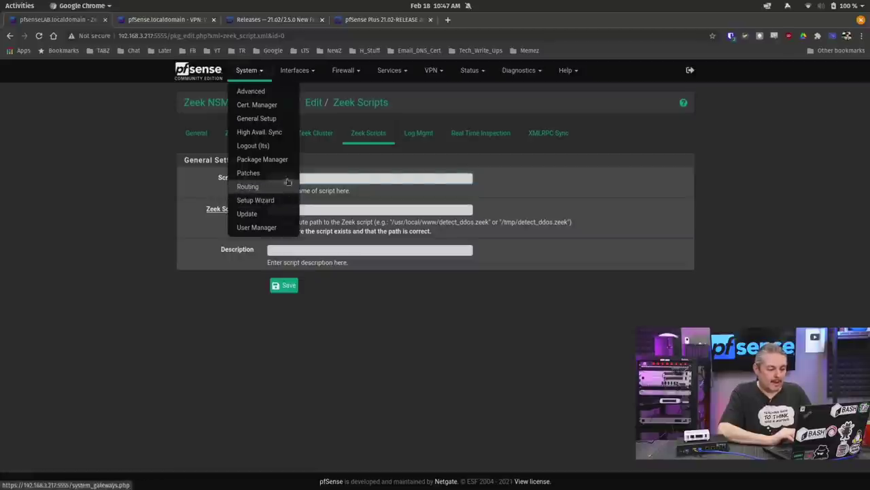
# Install node_exporter and view its settings, enabled on LAN port 9100.
pyautogui.click(263, 159)
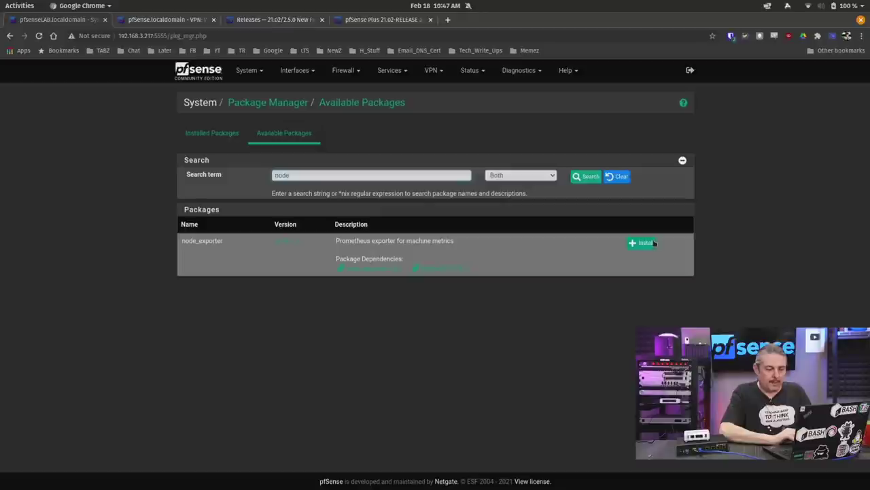
pyautogui.click(642, 243)
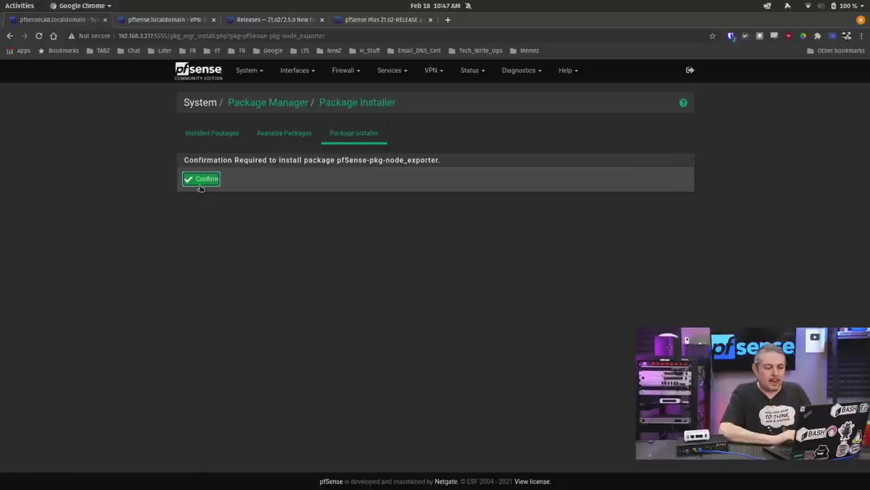
pyautogui.click(201, 179)
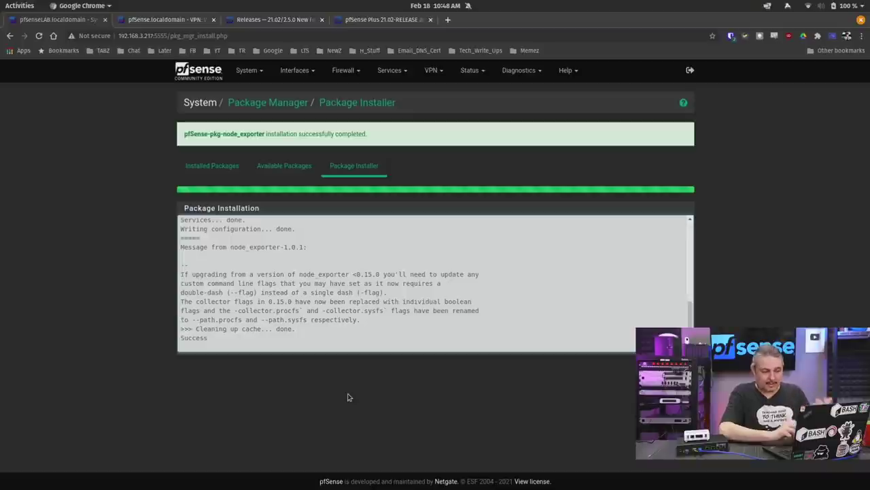
pyautogui.click(389, 70)
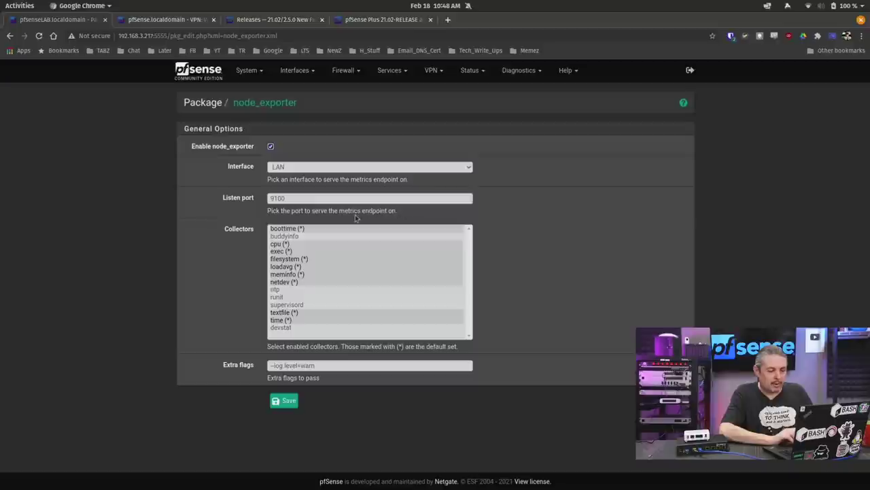
pyautogui.click(369, 198)
pyautogui.write('9100')
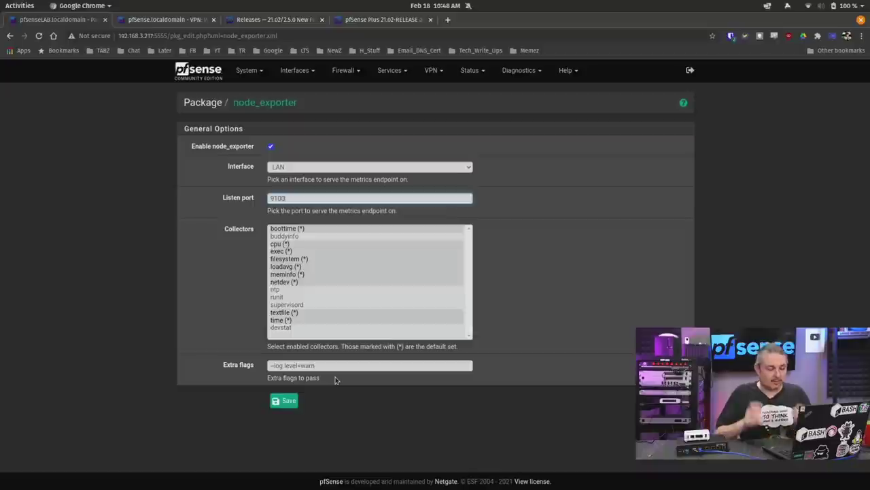
pyautogui.moveTo(495, 167)
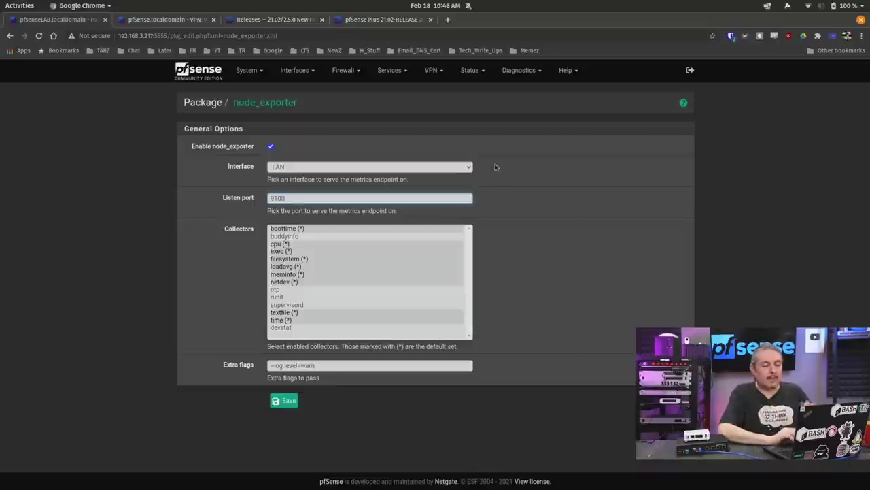
pyautogui.moveTo(275, 19)
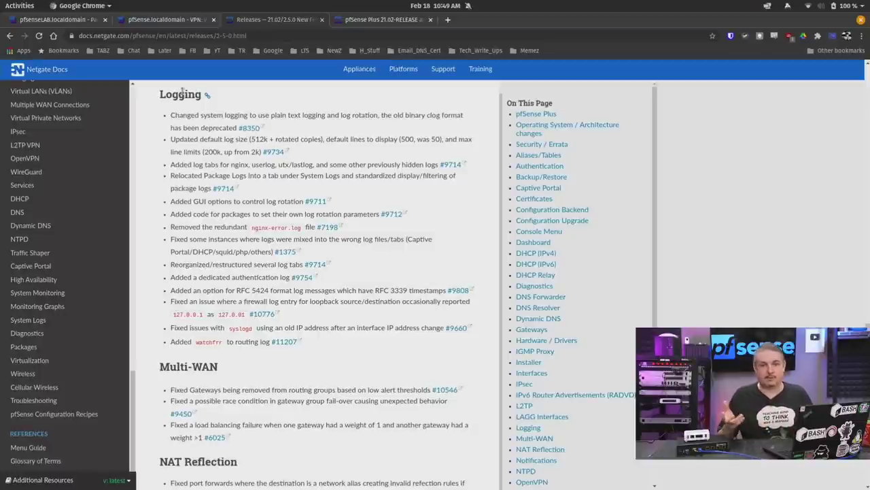
pyautogui.moveTo(230, 113)
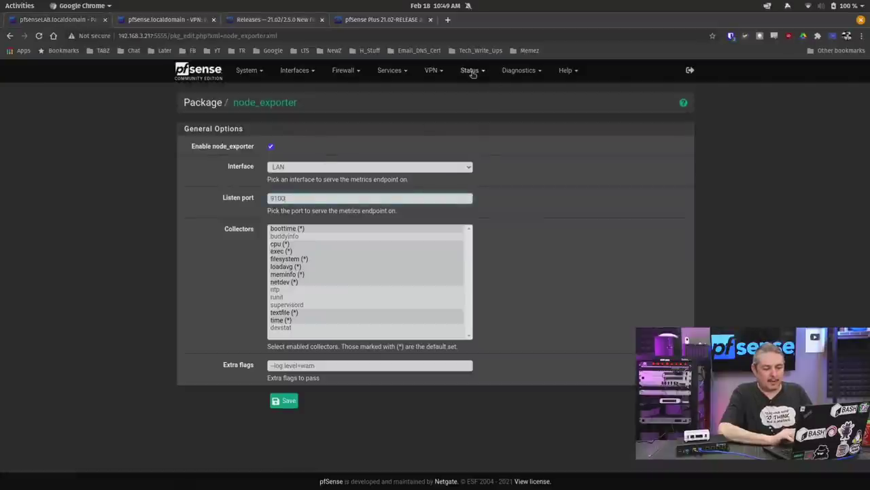
# Review System Logs General Logging and Log Rotation options with bzip2 compression.
pyautogui.click(470, 70)
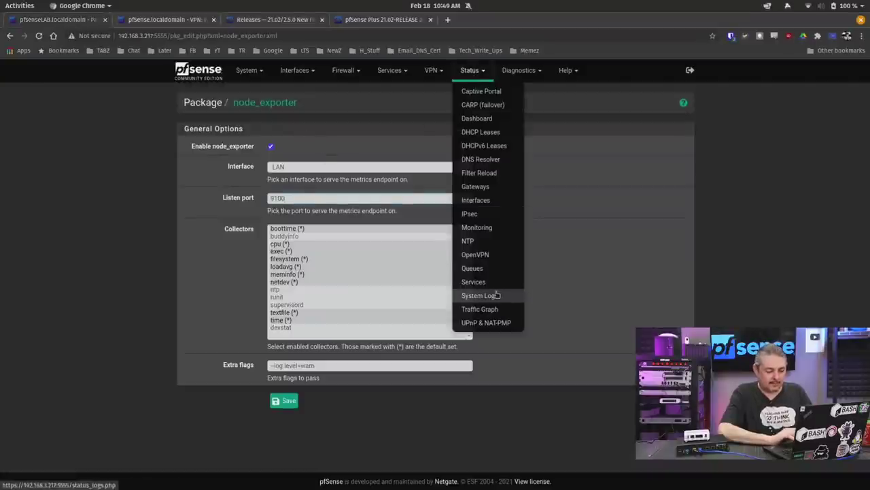
pyautogui.click(479, 295)
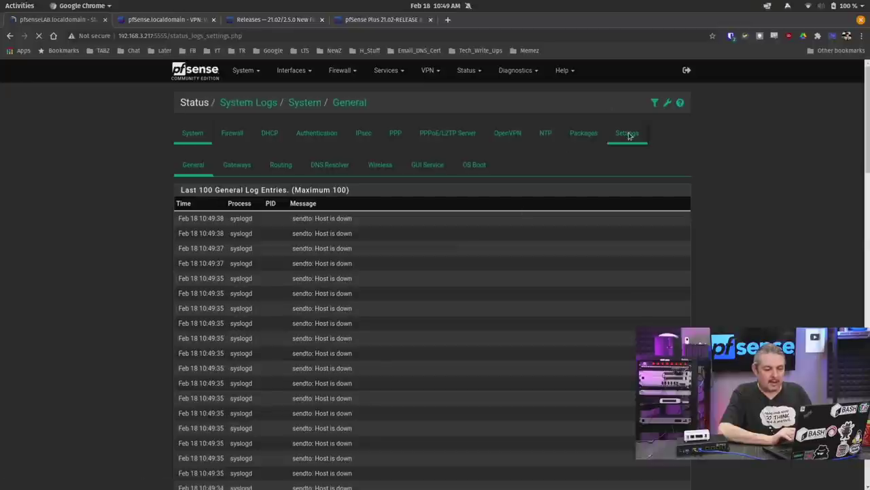
pyautogui.click(626, 133)
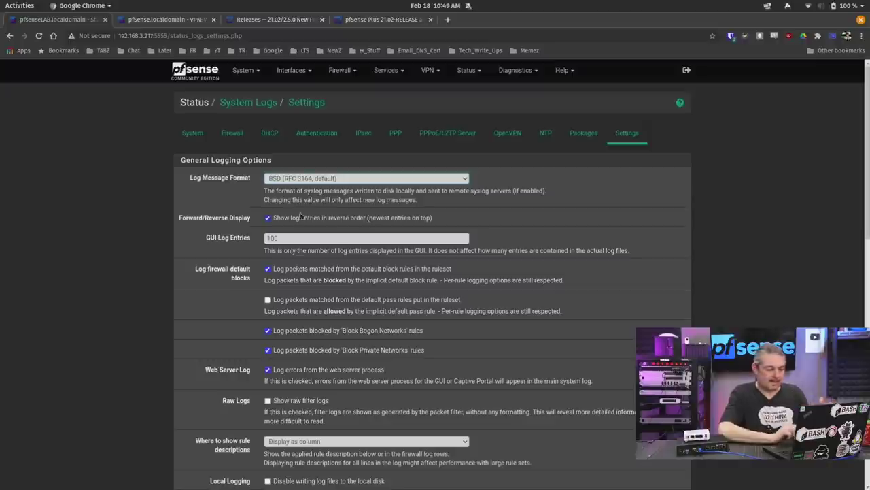
pyautogui.click(366, 238)
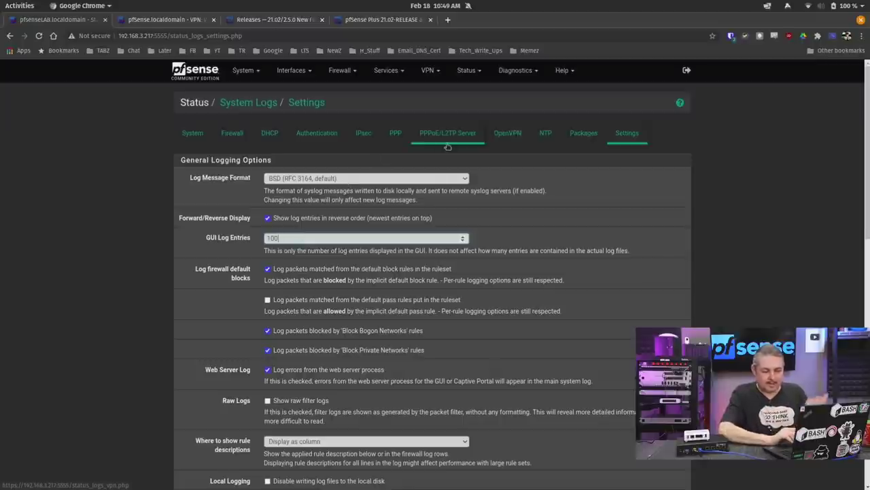
pyautogui.scroll(-3)
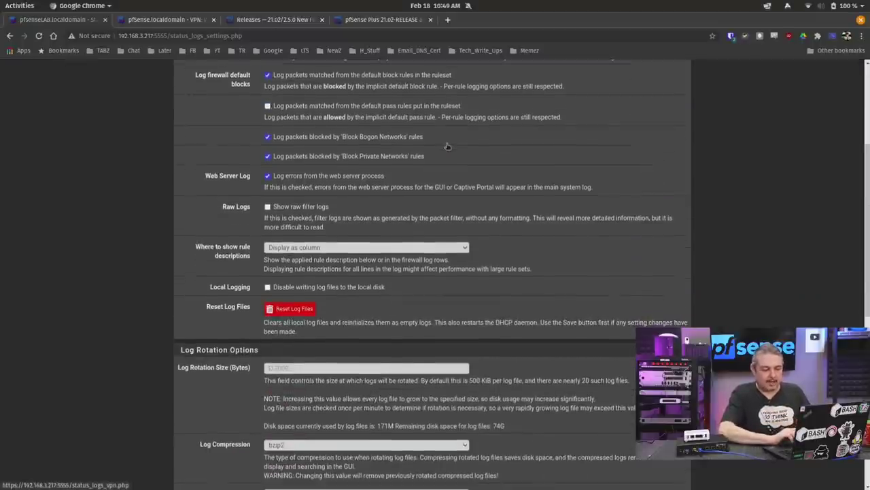
pyautogui.scroll(3)
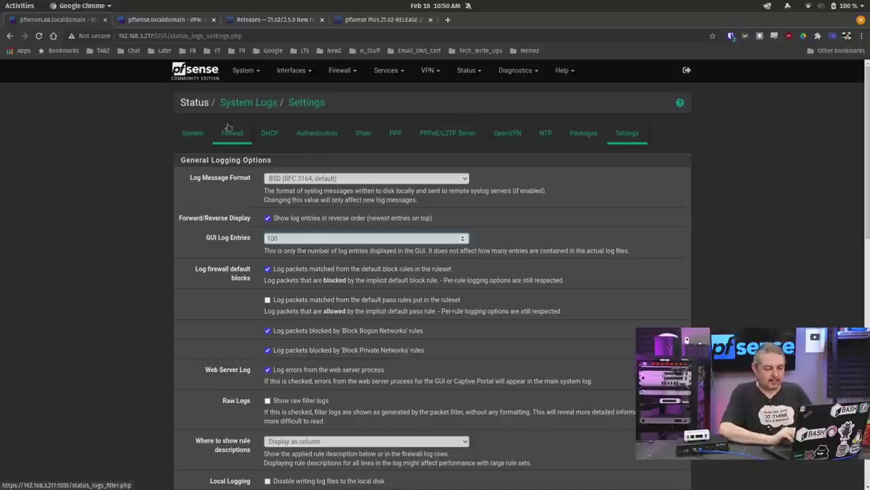
# Browse the System, Gateways and DNS Resolver logs, then scroll through OS Boot entries.
pyautogui.click(192, 133)
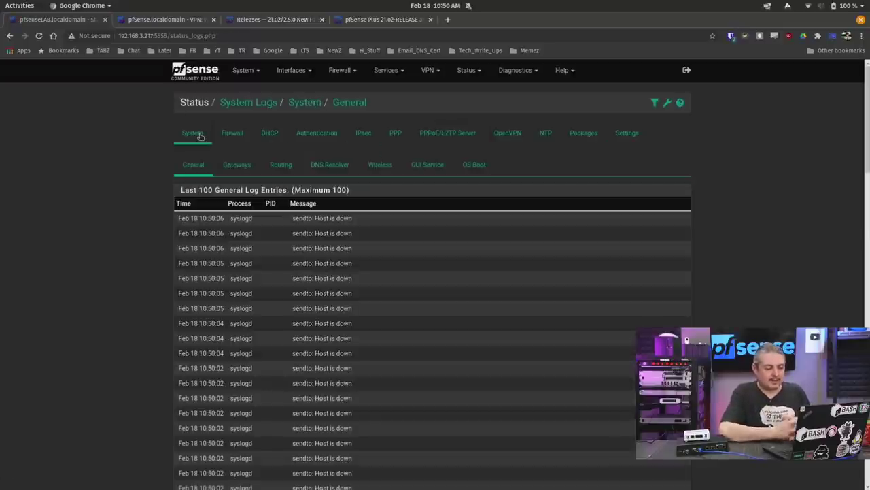
pyautogui.click(237, 164)
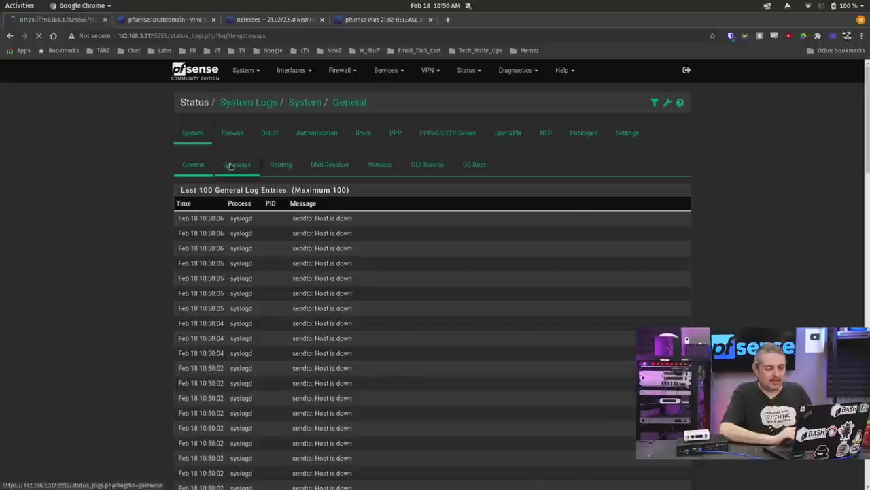
pyautogui.click(329, 165)
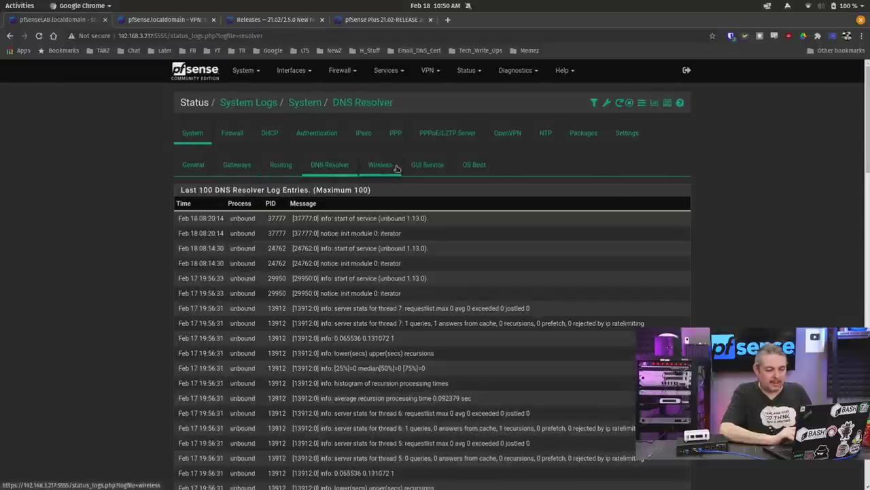
pyautogui.click(474, 165)
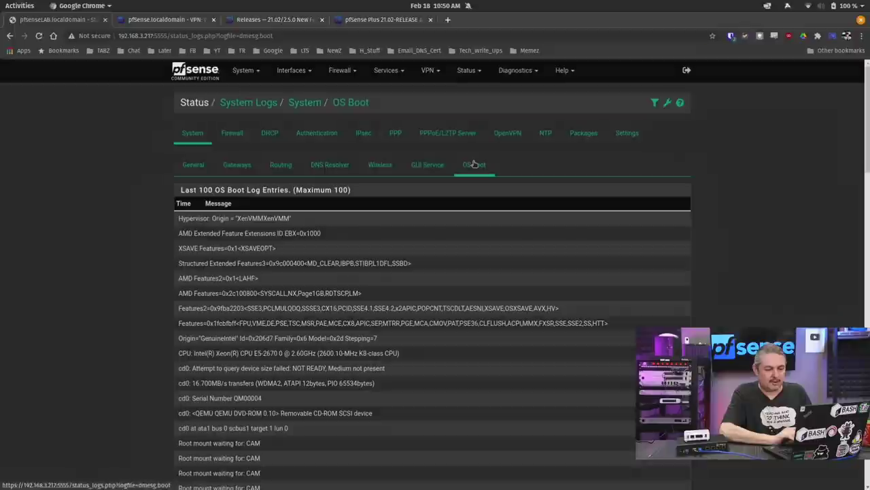
pyautogui.scroll(-3)
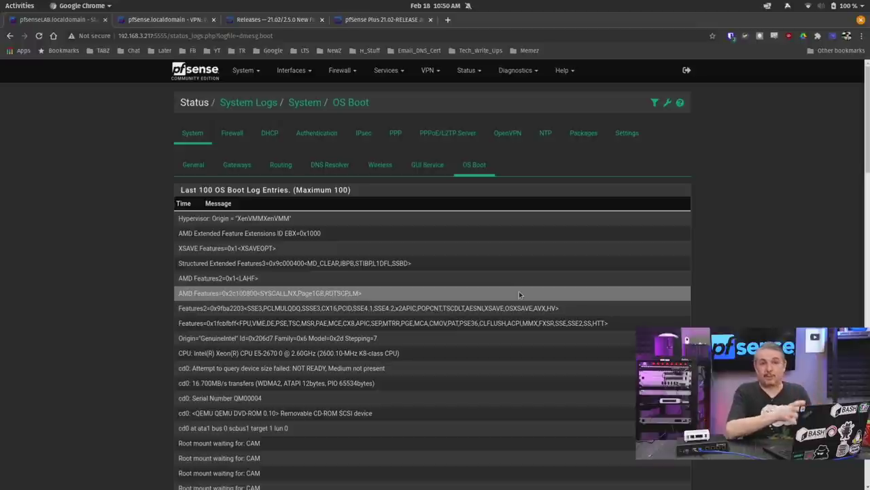
pyautogui.scroll(-3)
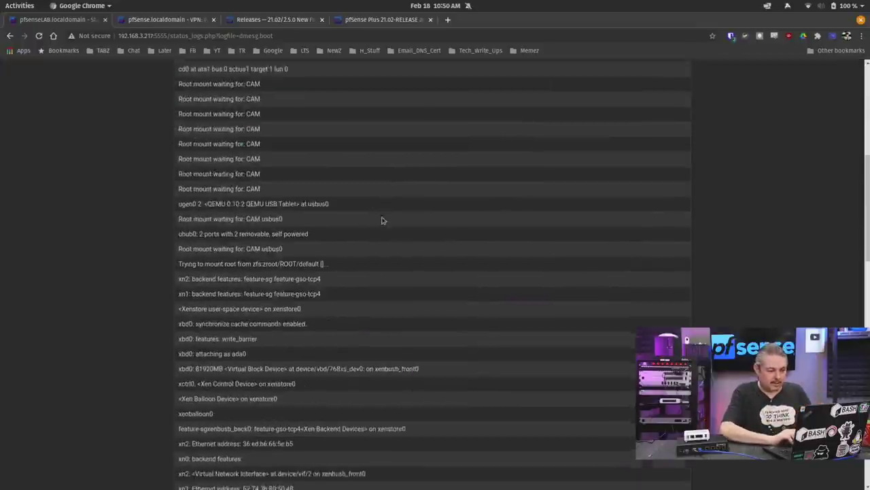
pyautogui.scroll(-3)
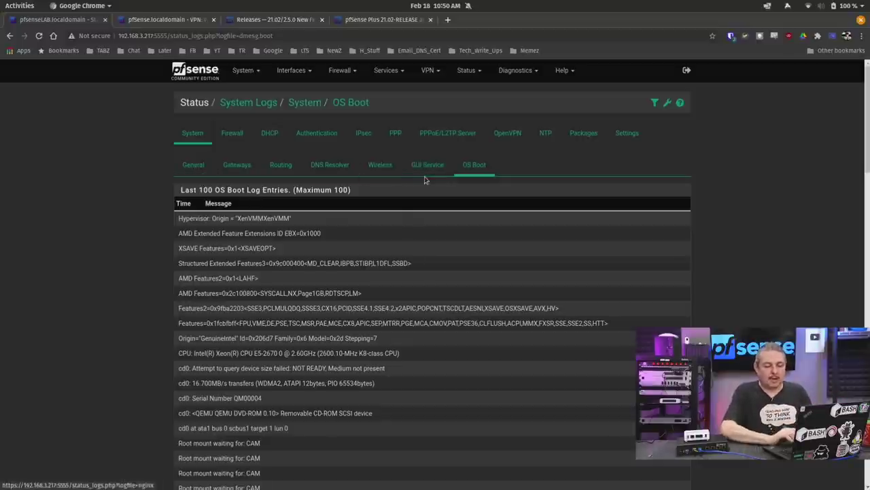
# Scroll through the nginx request entries in the GUI Service log.
pyautogui.click(427, 164)
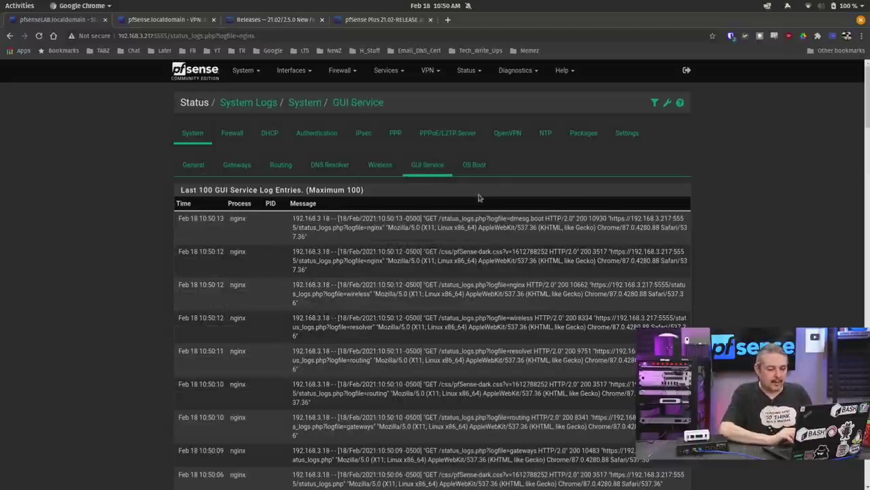
pyautogui.scroll(-3)
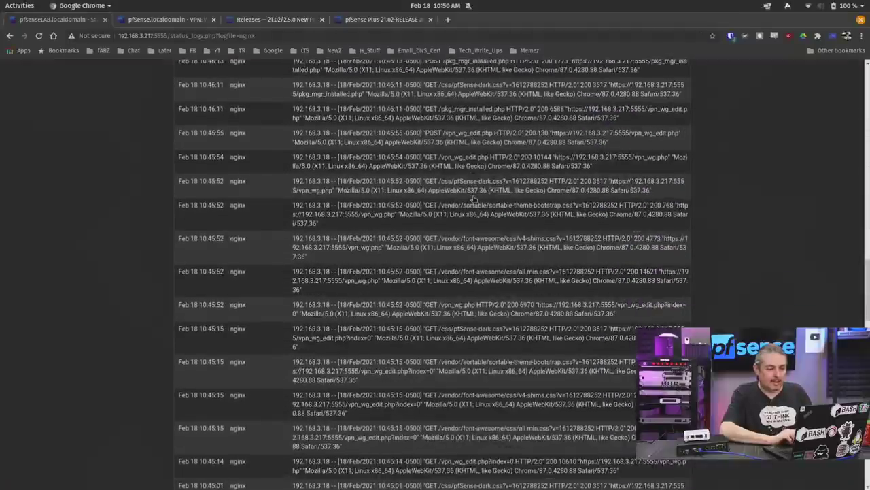
pyautogui.scroll(-3)
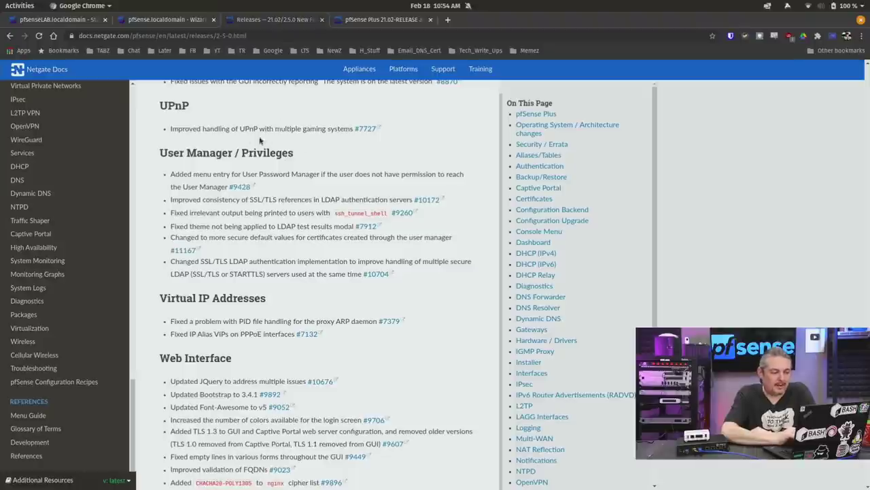
pyautogui.moveTo(470, 343)
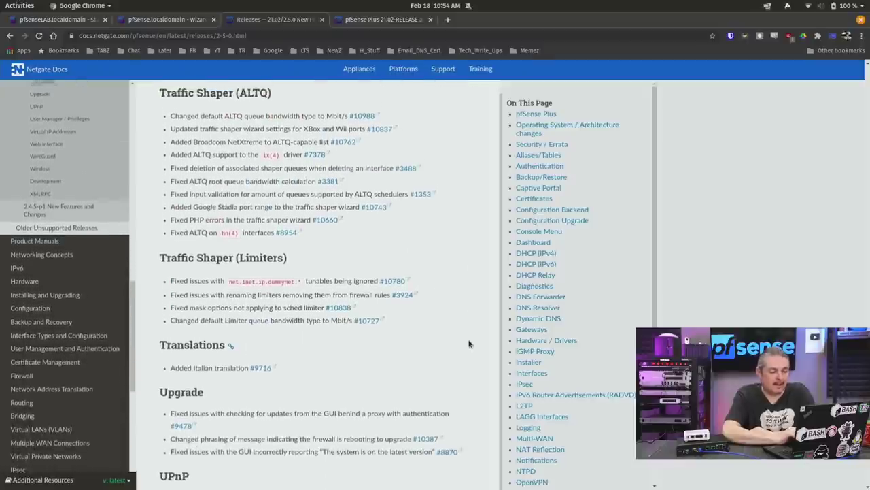
# Locate the Google Stadia traffic shaper note, then return to the pfSense shaper wizard.
pyautogui.scroll(-3)
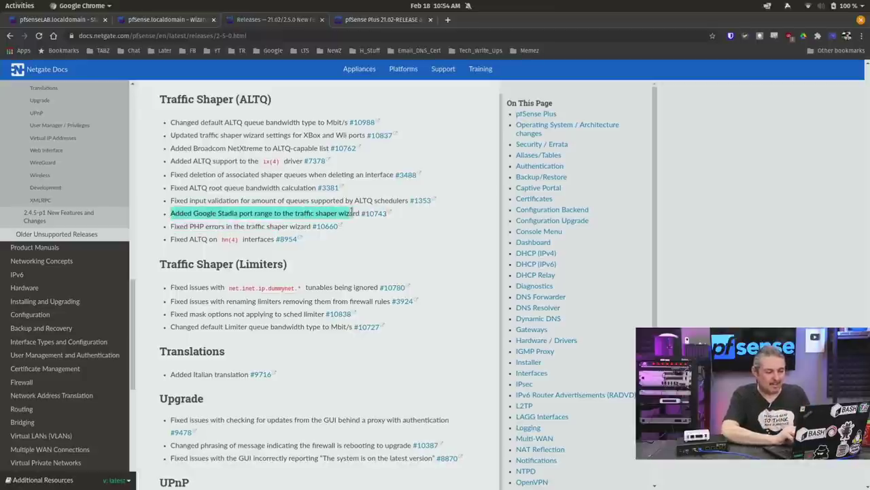
pyautogui.click(381, 19)
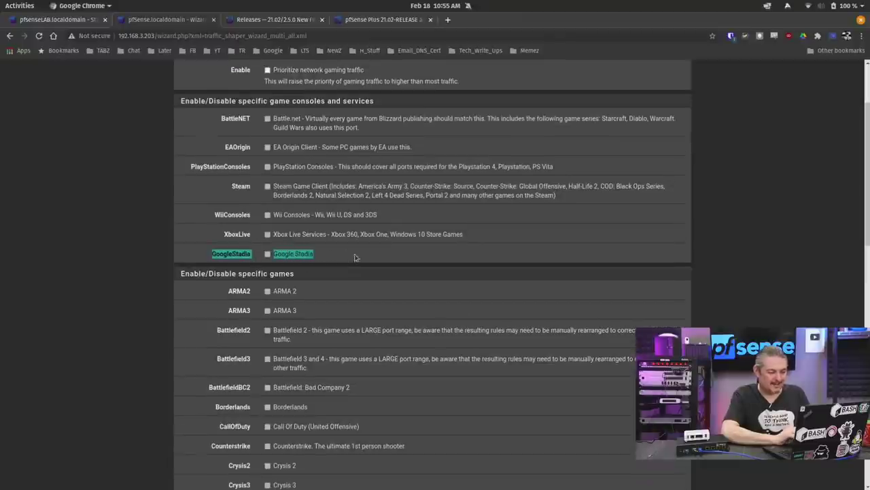
pyautogui.moveTo(371, 259)
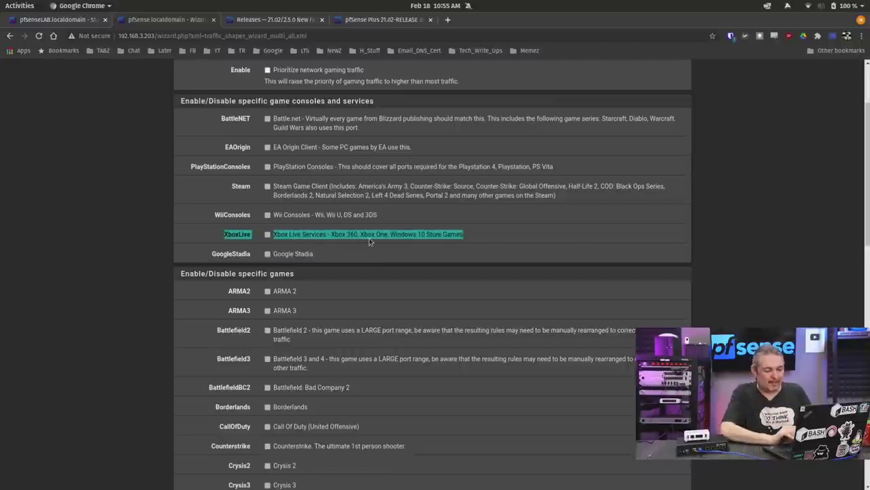
# Scroll through the Network Games step to the GoogleStadia checkbox.
pyautogui.scroll(-3)
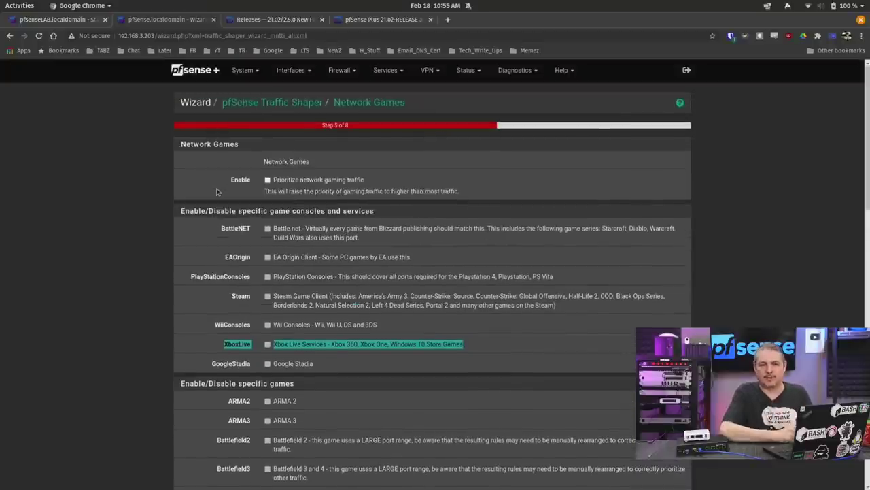
pyautogui.scroll(-3)
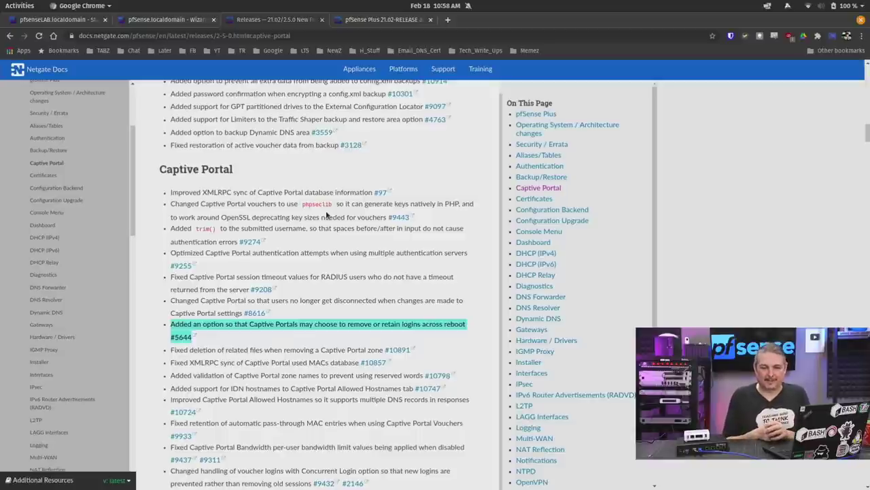
pyautogui.moveTo(379, 267)
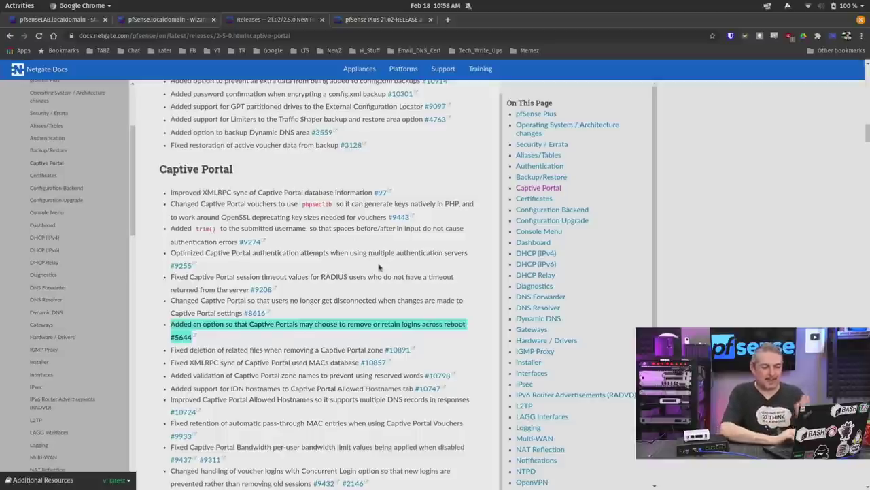
# Scroll past the Captive Portal entry on retaining or removing logins across reboot.
pyautogui.scroll(-3)
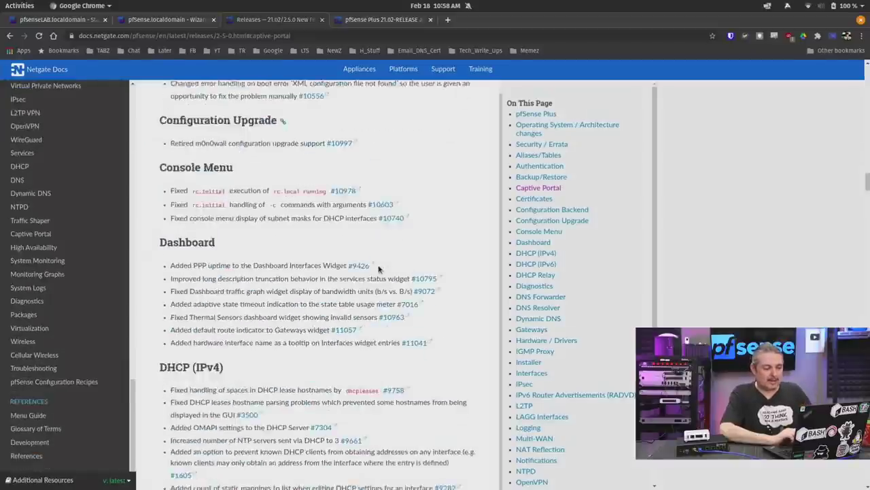
# Scroll through the Console Menu, Dashboard and DHCP (IPv4) release notes.
pyautogui.scroll(-3)
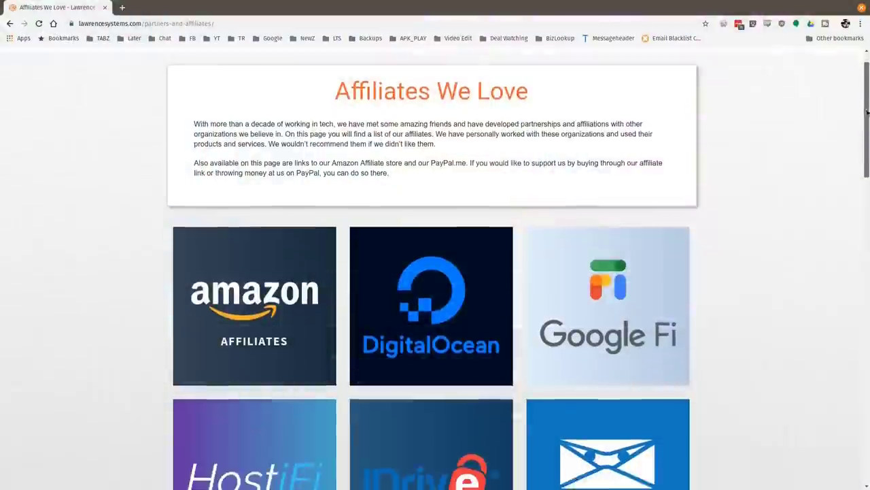
# Scroll down the affiliates page to HostiFi, Linode, Netgate, PayPal and TubeBuddy tiles.
pyautogui.scroll(-3)
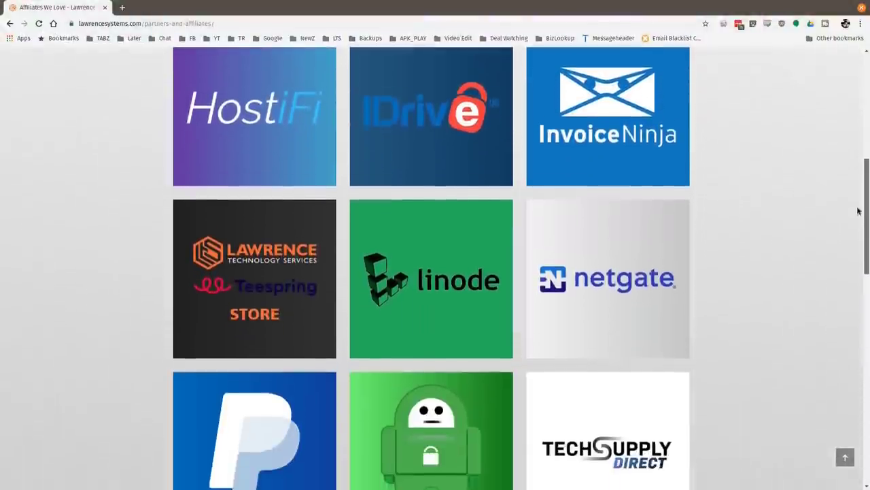
pyautogui.scroll(-3)
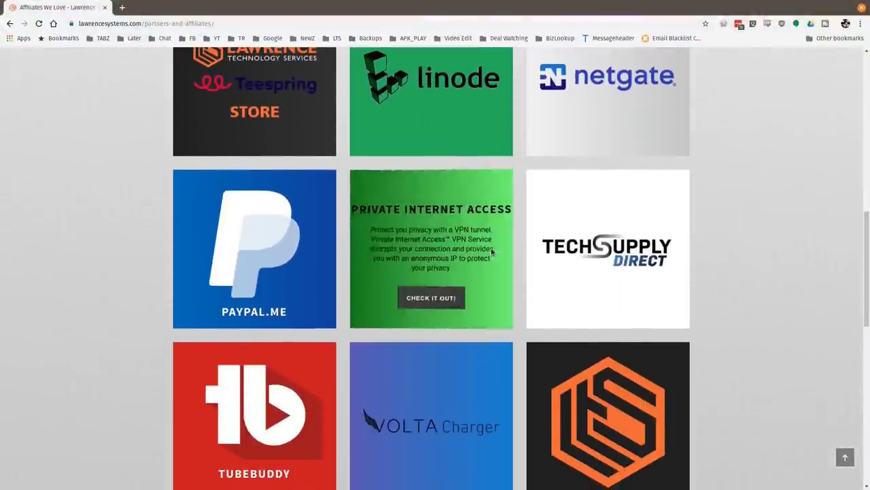